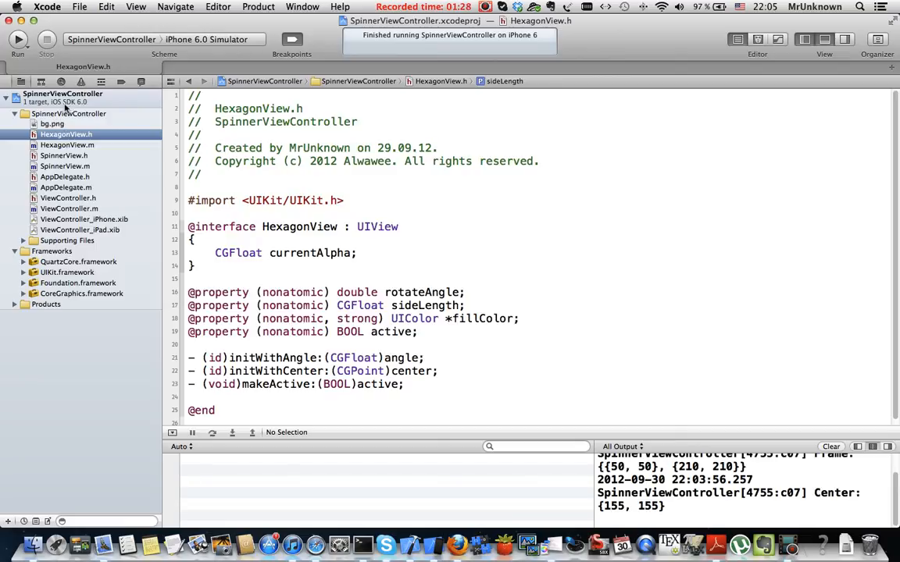
mouse_move(90, 107)
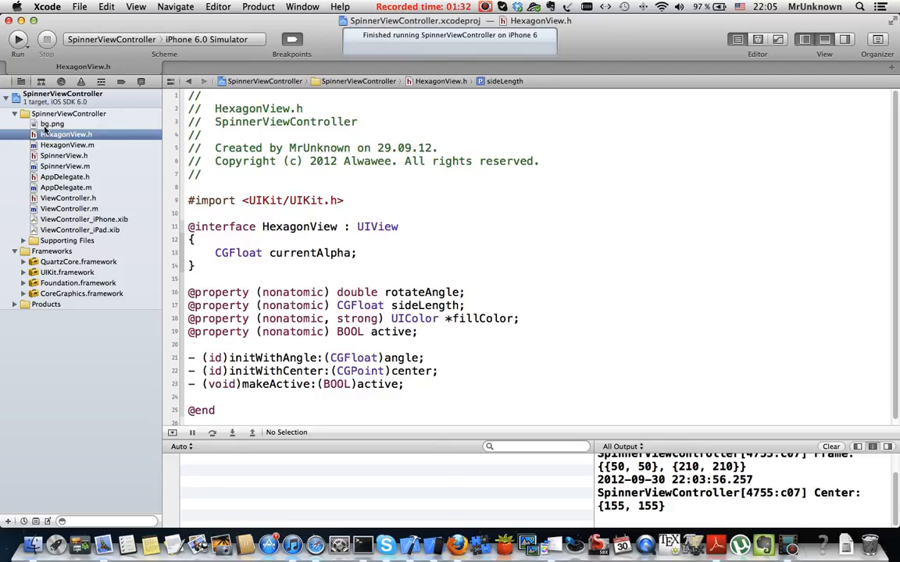
- Preview the bg.png gradient image, glance at HexagonView.m, then return to HexagonView.h
click(52, 123)
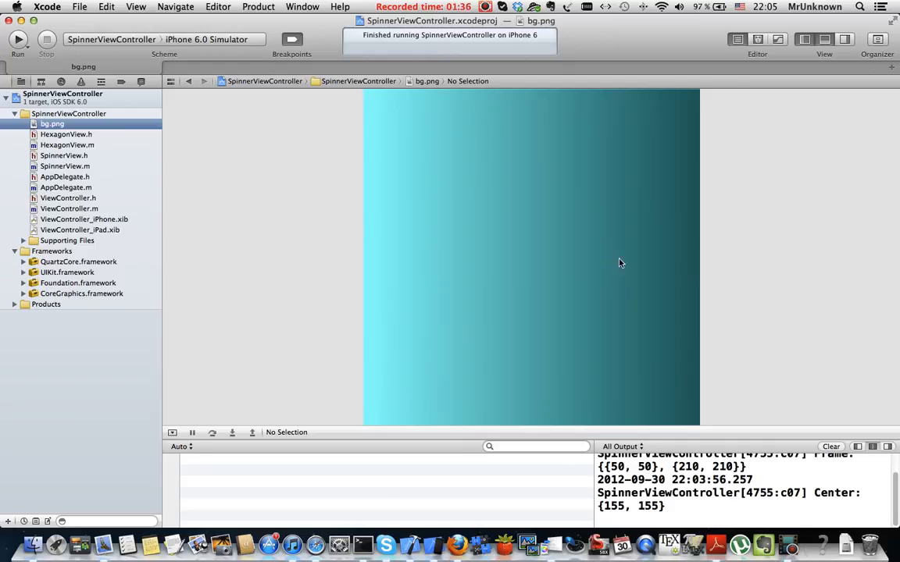
mouse_move(631, 356)
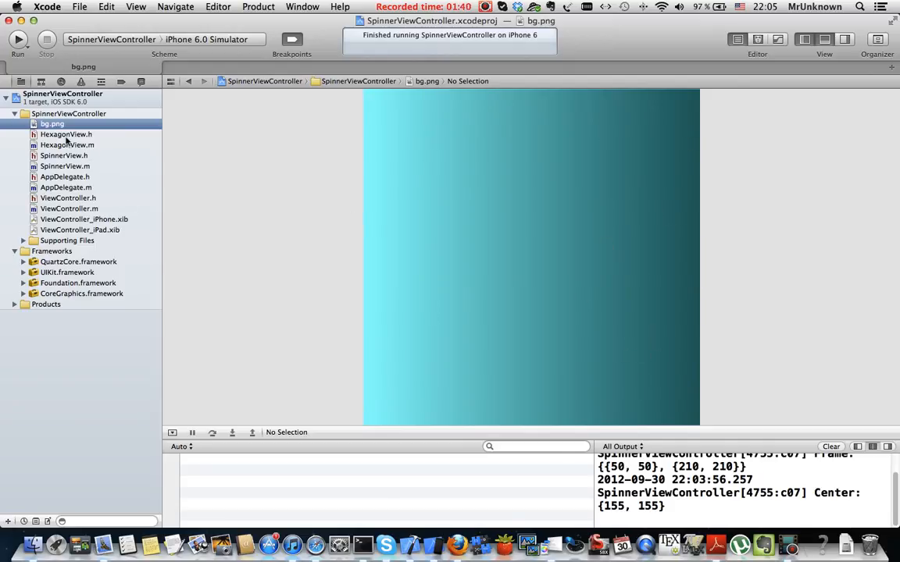
click(65, 134)
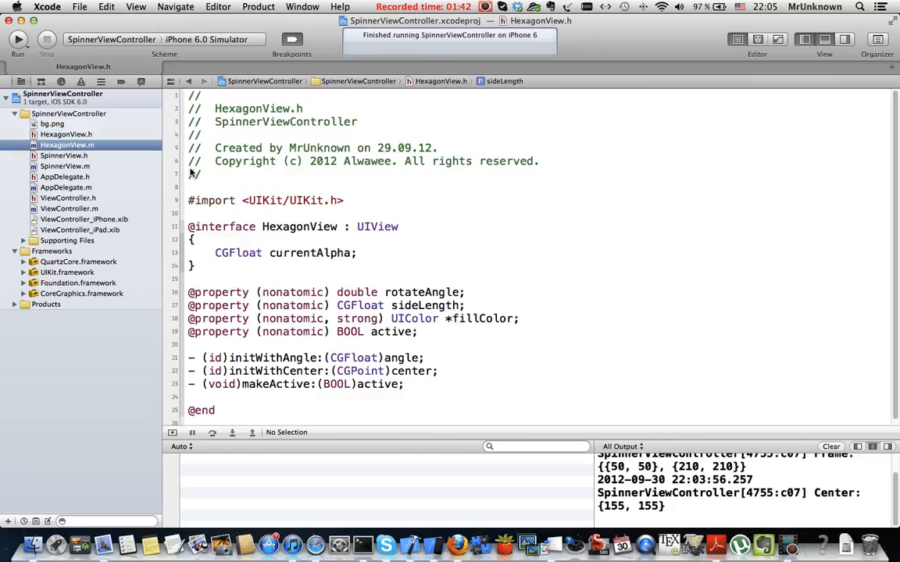
click(68, 145)
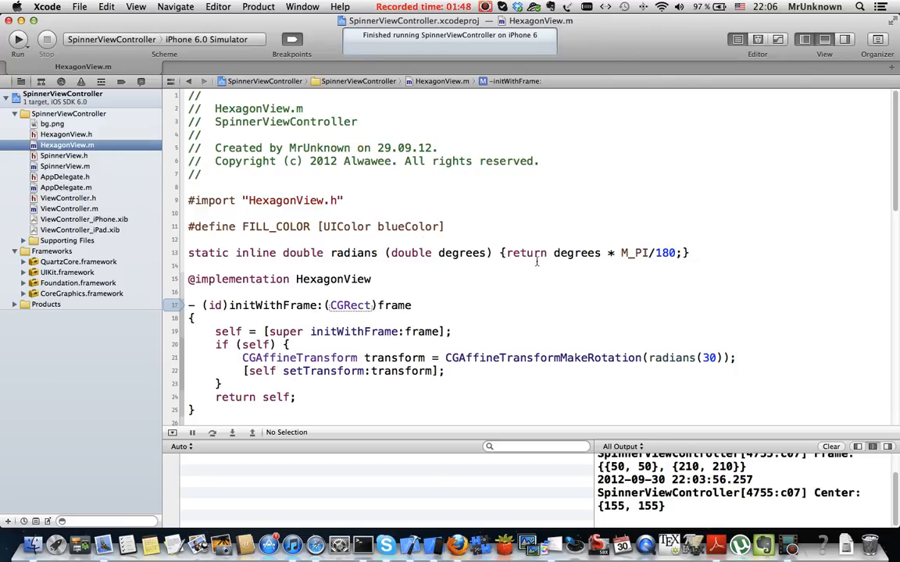
mouse_move(469, 311)
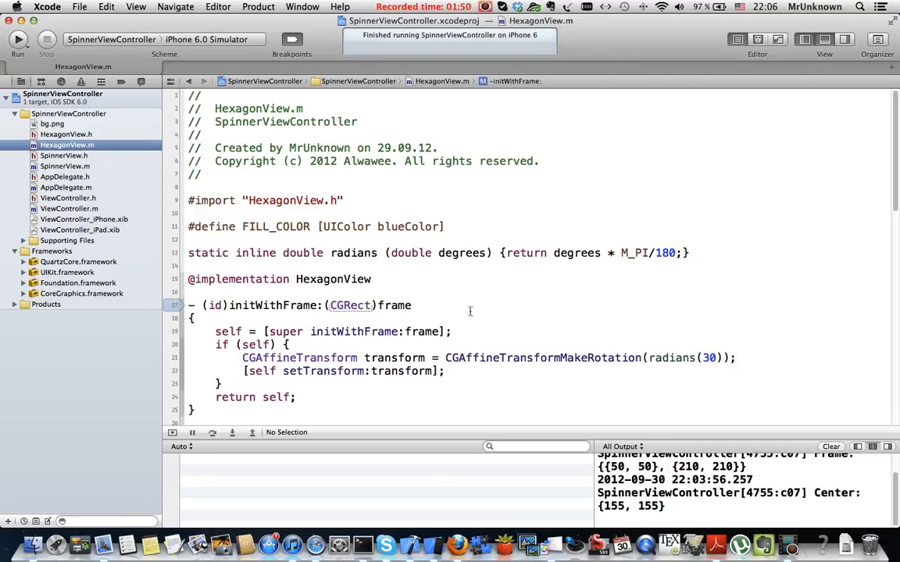
mouse_move(581, 349)
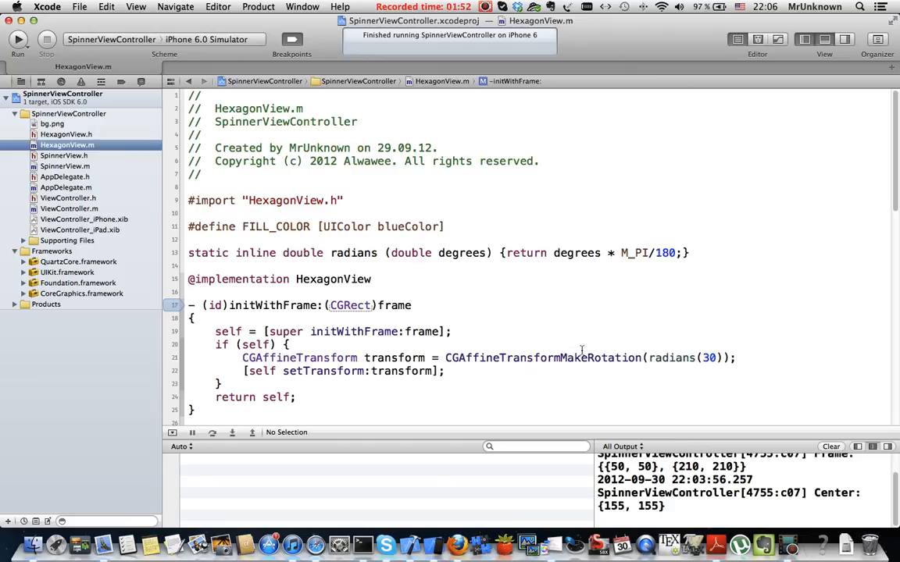
mouse_move(706, 299)
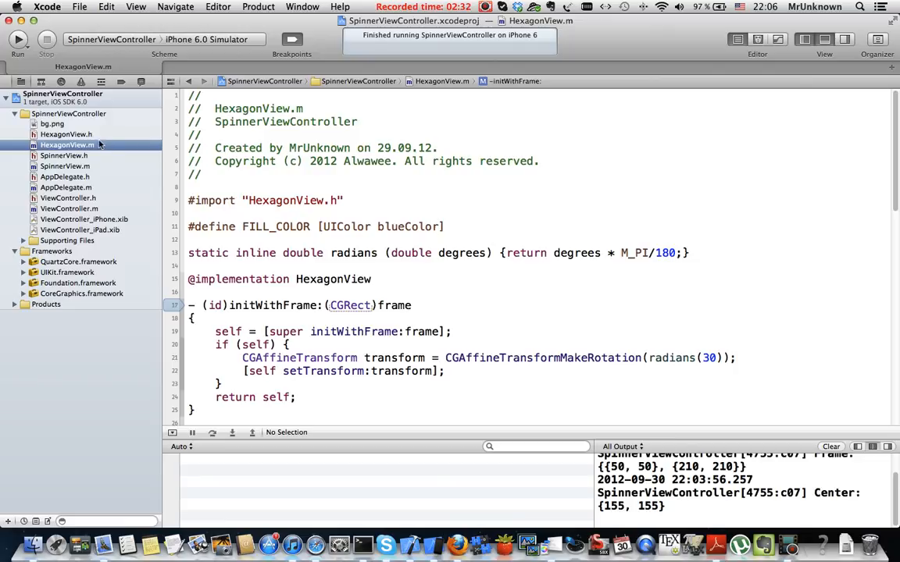
click(65, 134)
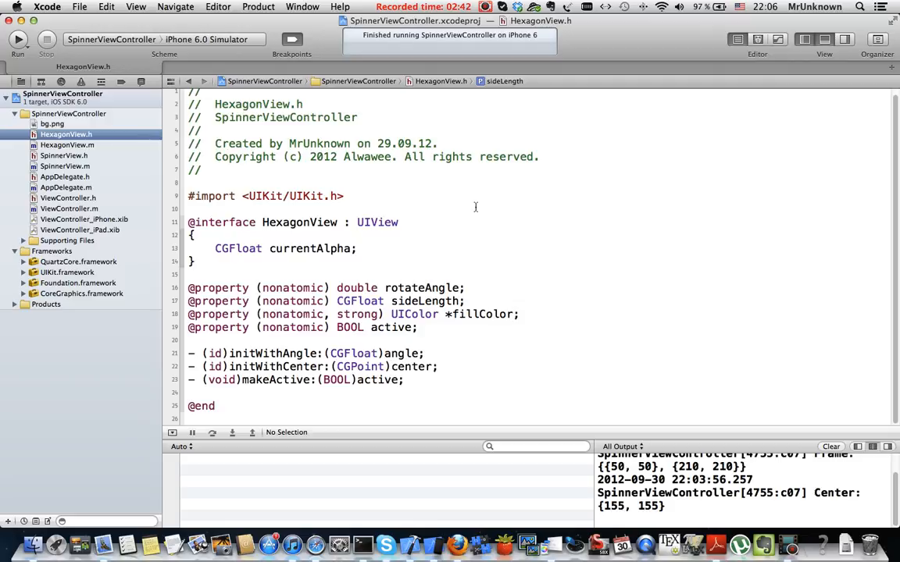
- Highlight the UIView superclass, currentAlpha ivar, properties, and initWithAngle/makeActive declarations, then open HexagonView.m
double_click(376, 222)
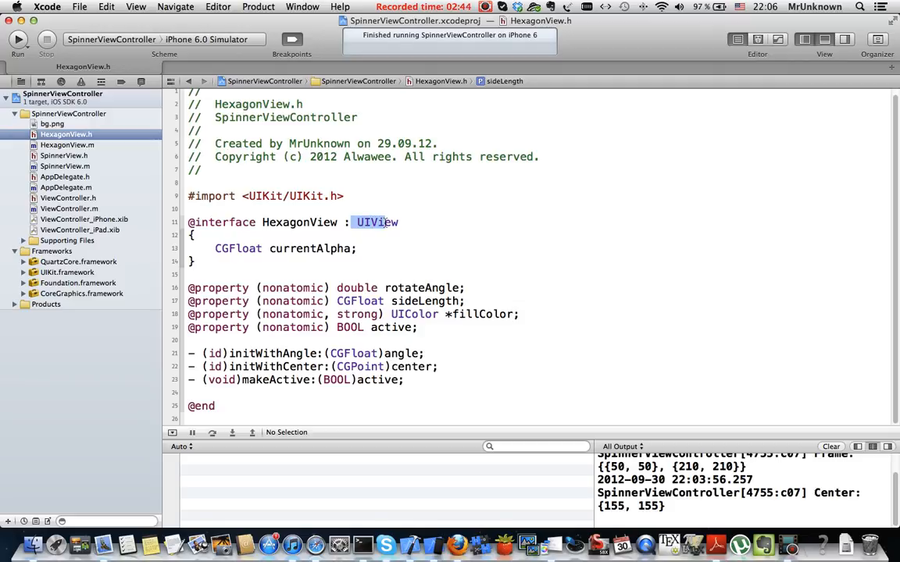
click(293, 248)
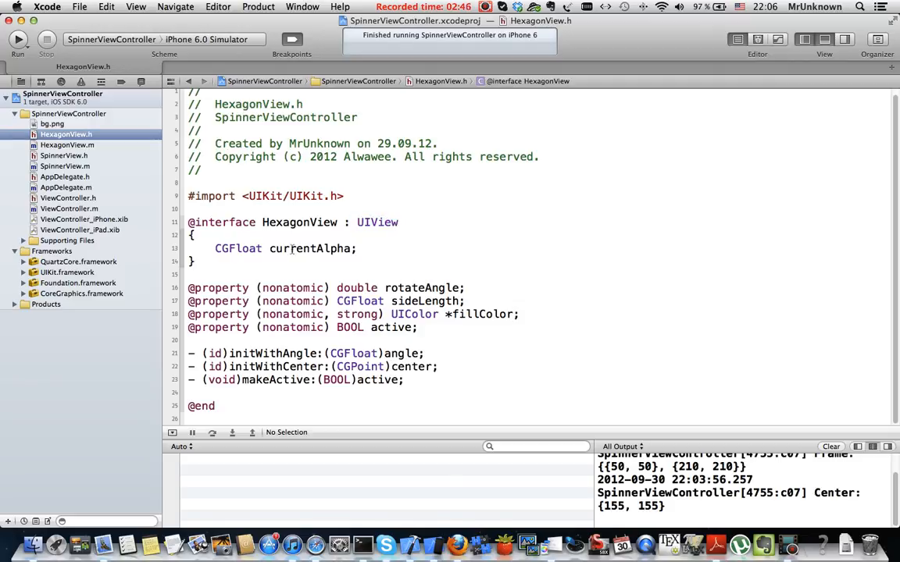
double_click(310, 248)
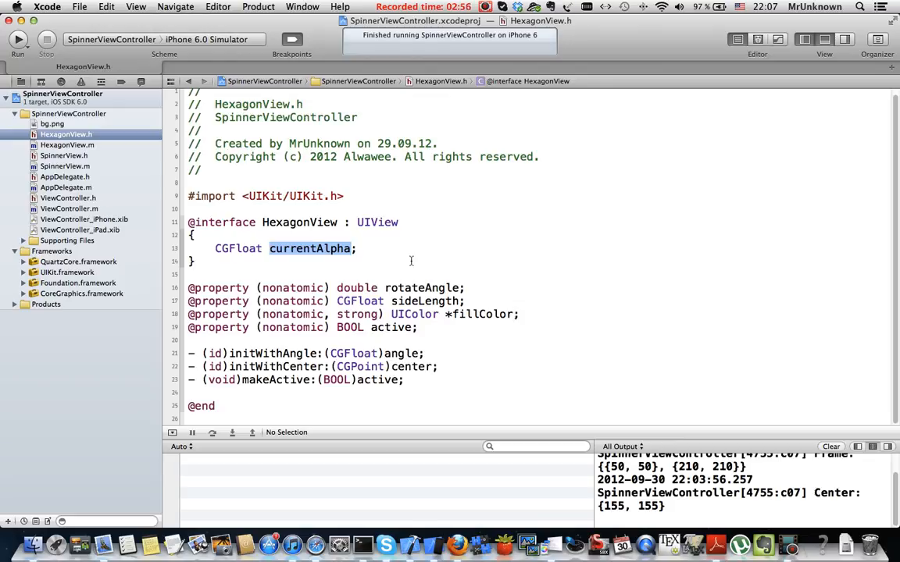
mouse_move(332, 274)
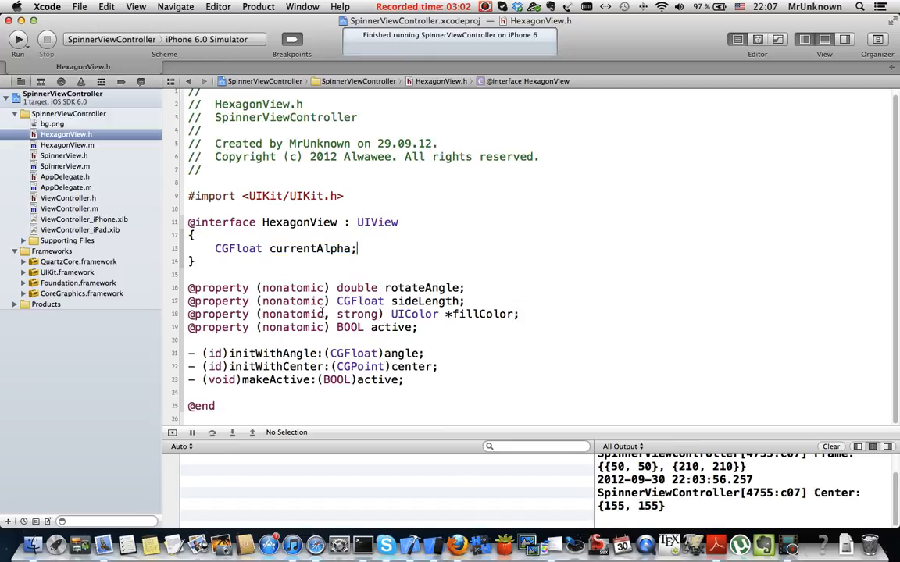
mouse_move(484, 334)
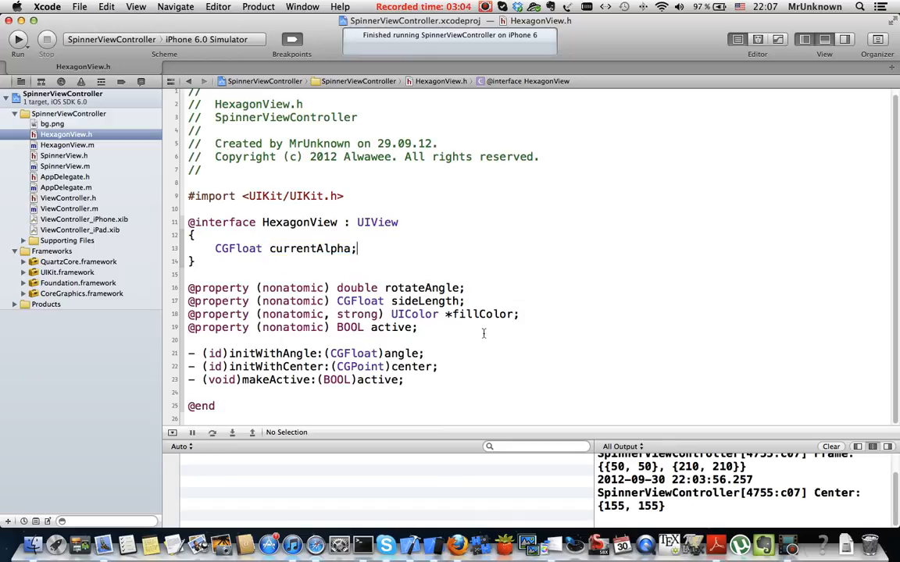
drag(188, 287, 417, 327)
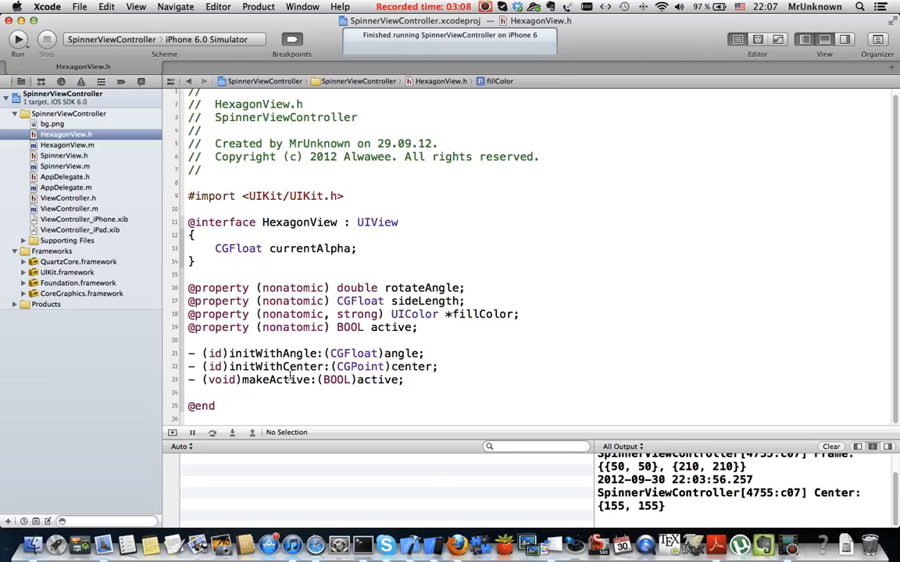
triple_click(312, 353)
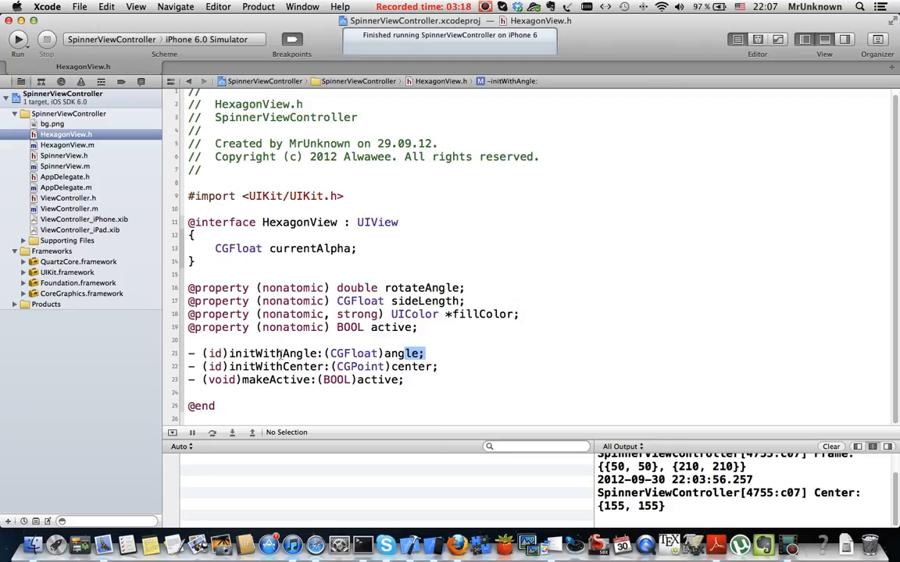
double_click(273, 367)
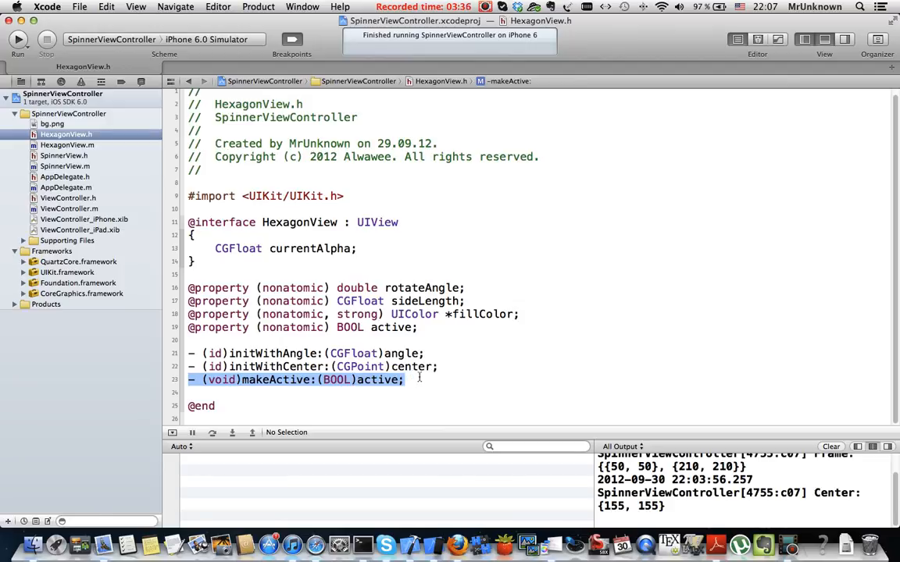
mouse_move(160, 178)
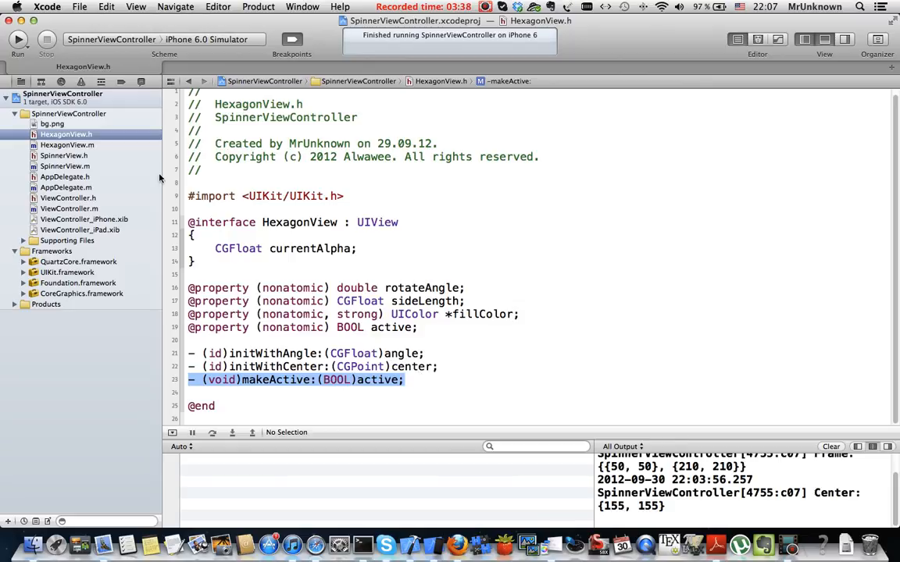
click(67, 145)
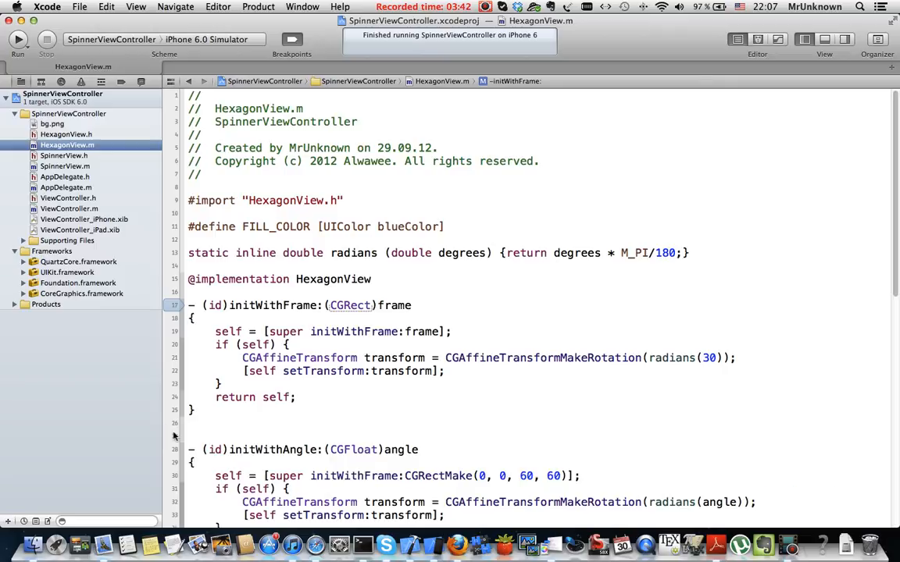
scroll(down, 3)
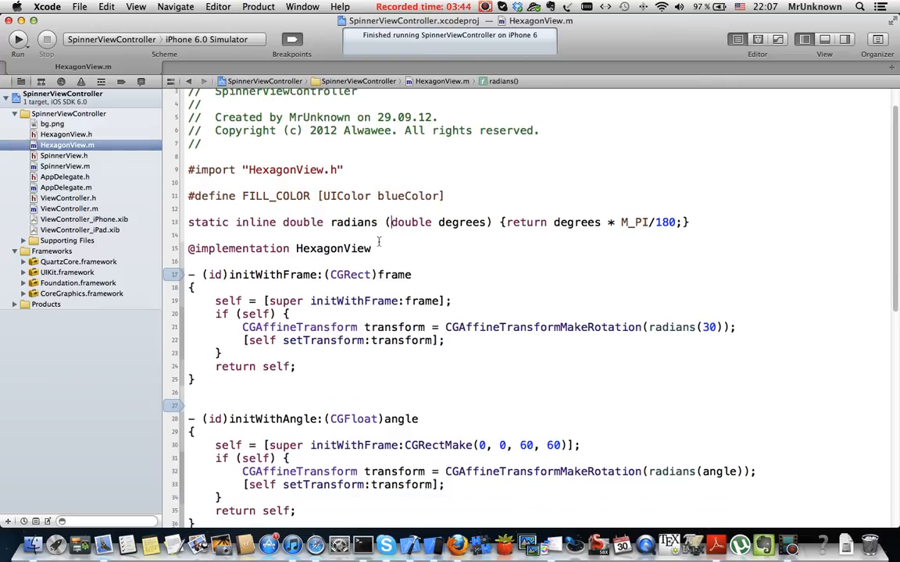
scroll(down, 3)
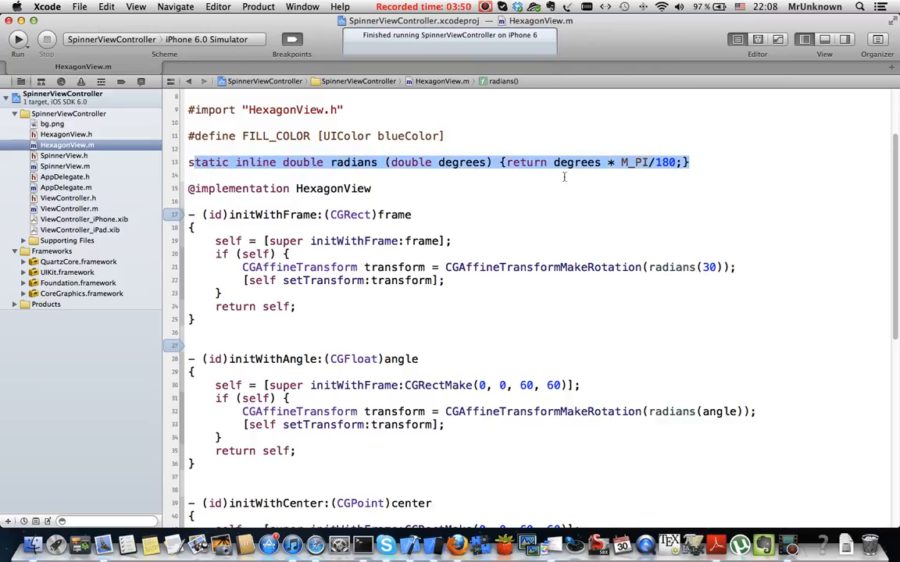
click(505, 163)
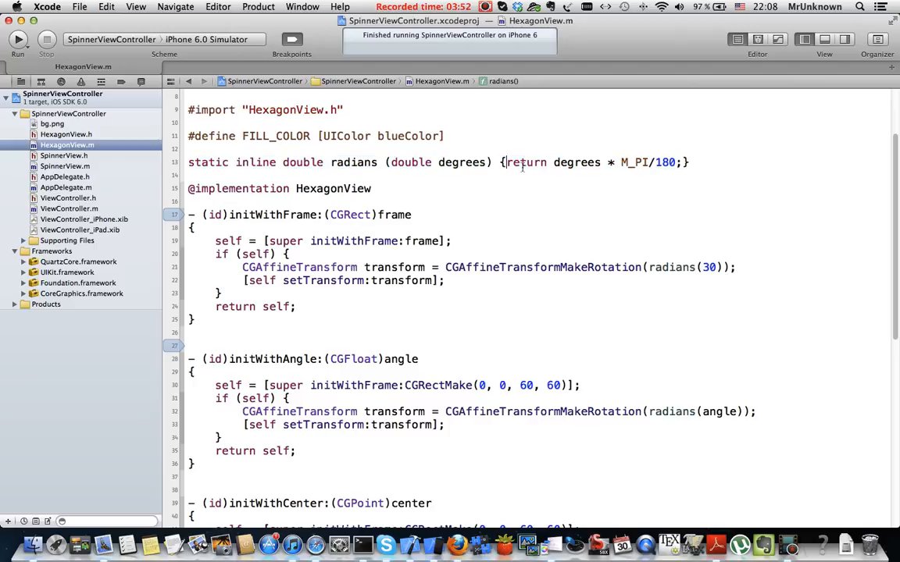
double_click(577, 162)
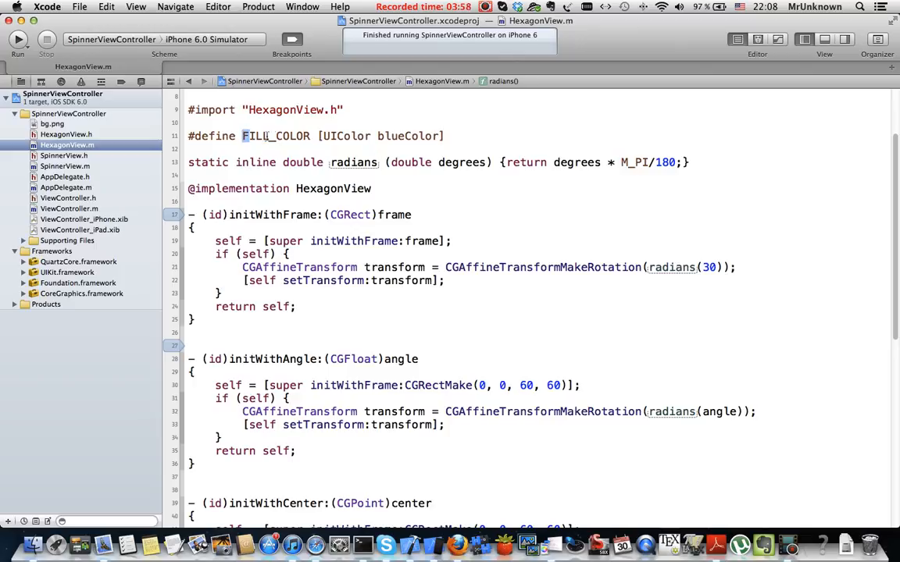
double_click(410, 136)
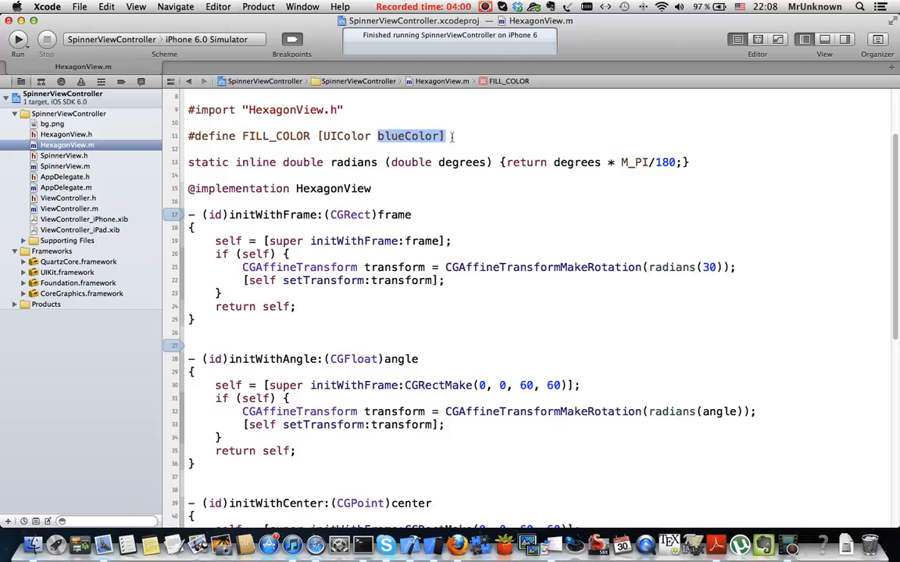
scroll(down, 3)
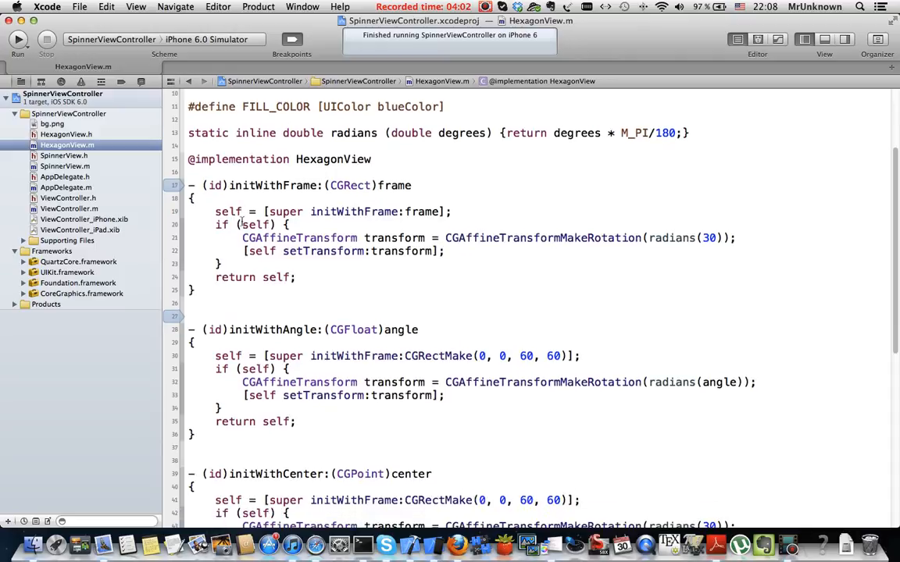
scroll(down, 3)
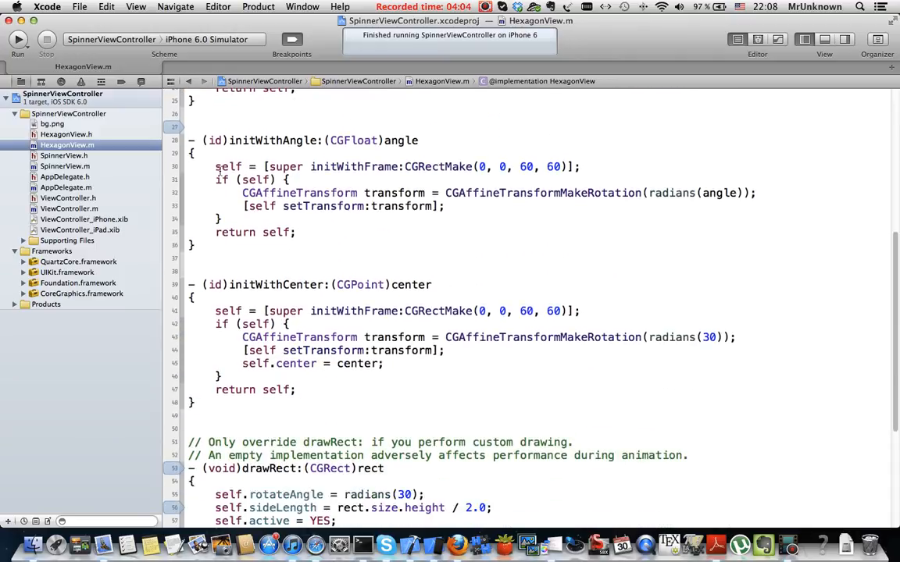
drag(191, 140, 234, 245)
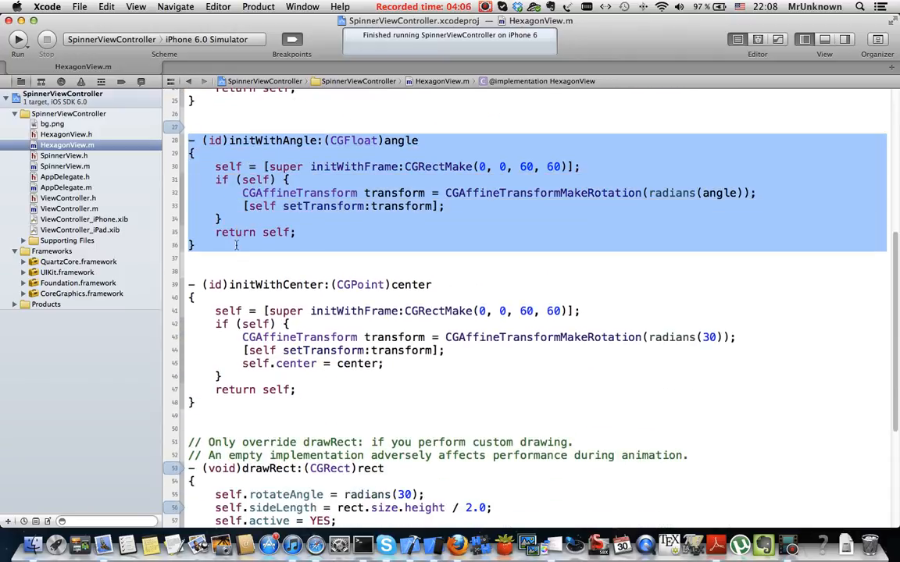
click(295, 232)
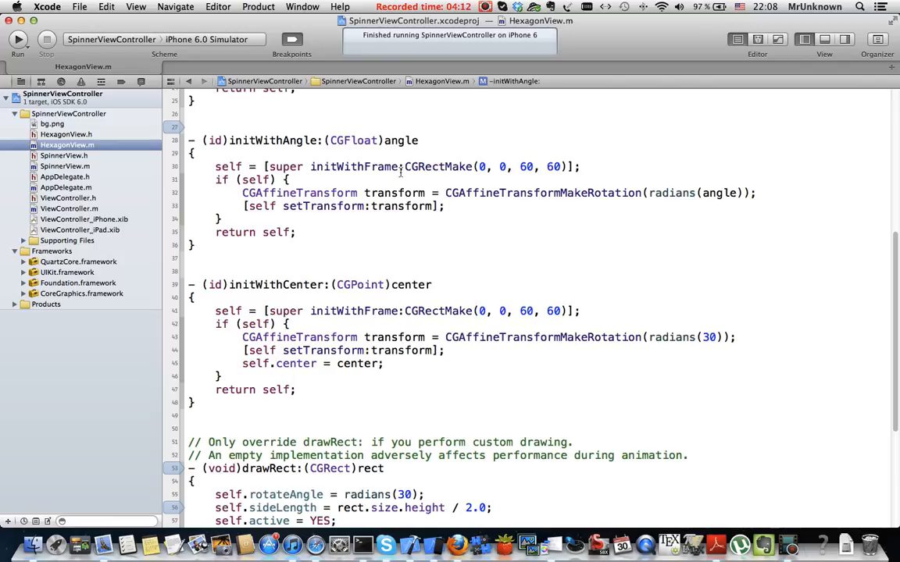
double_click(455, 166)
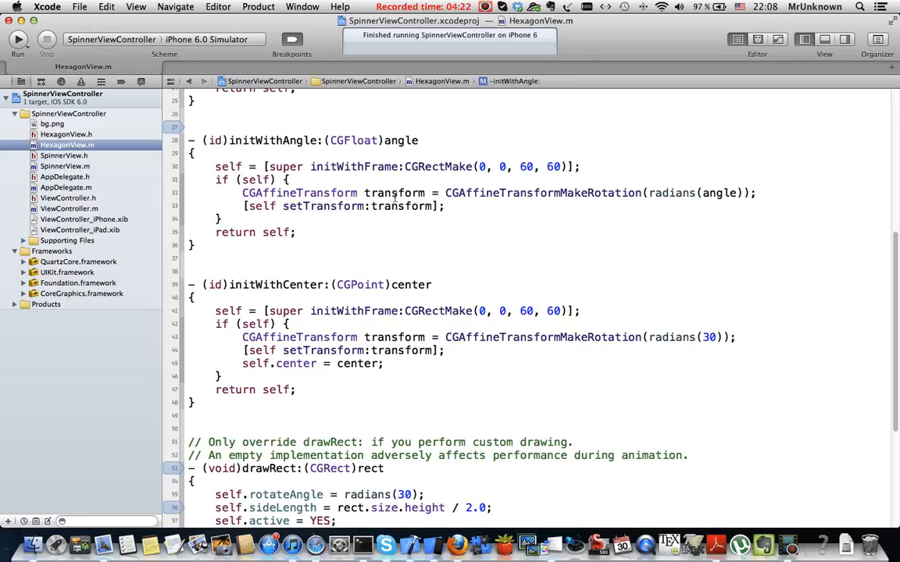
mouse_move(471, 146)
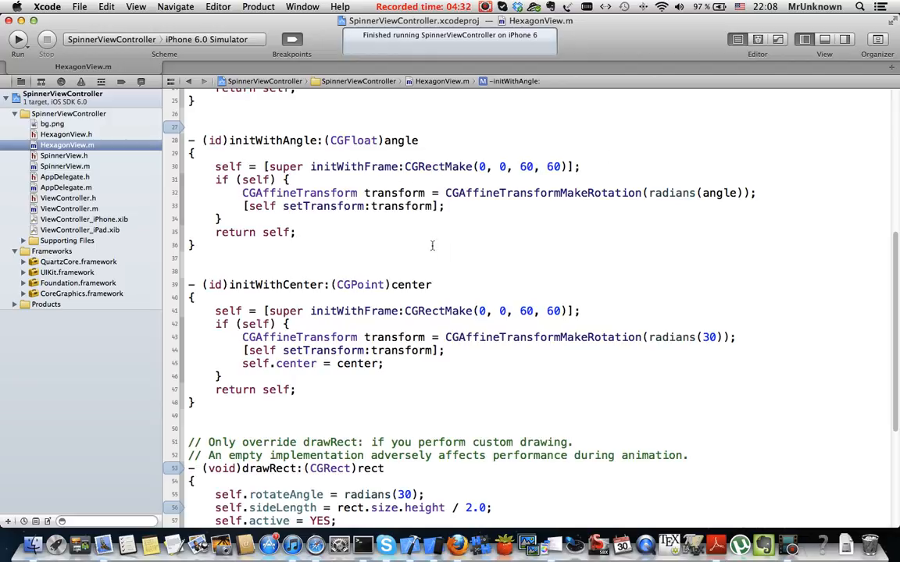
mouse_move(640, 193)
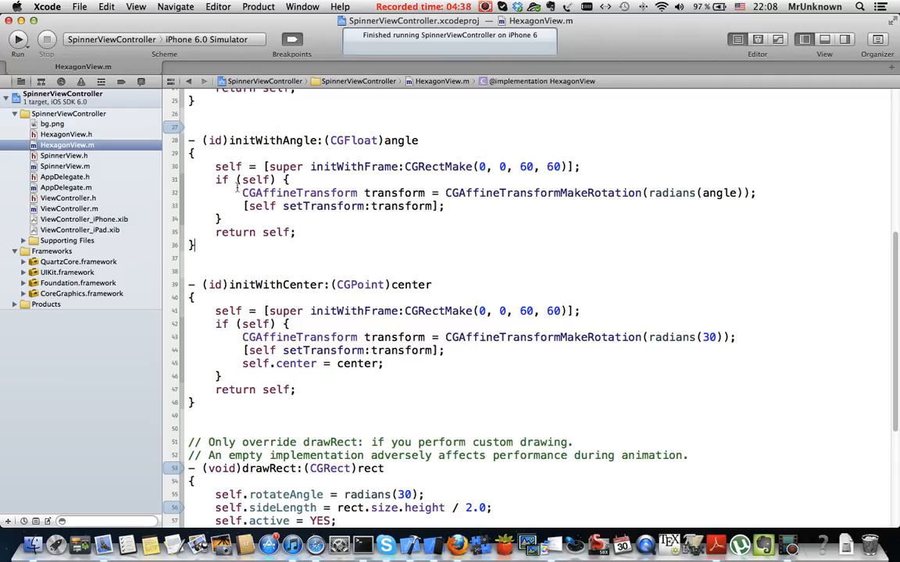
double_click(299, 193)
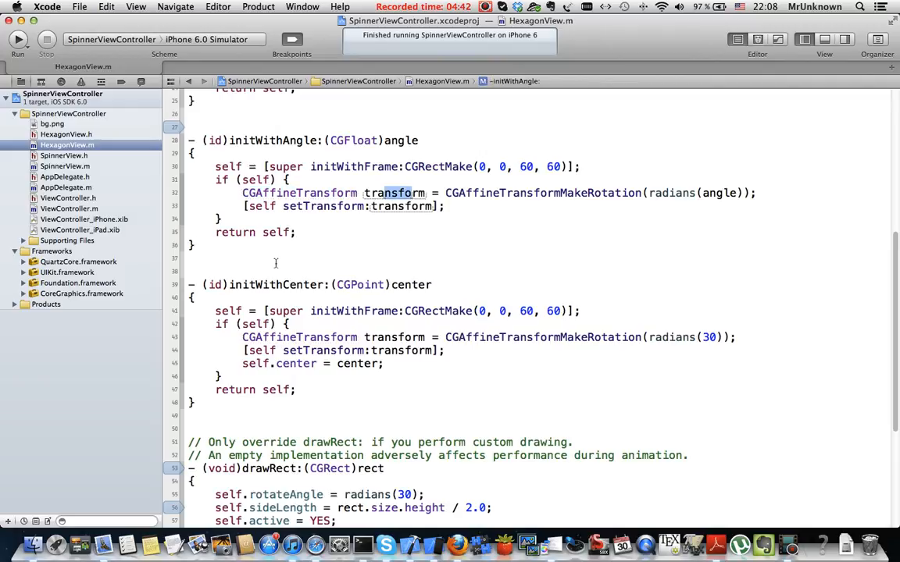
scroll(down, 3)
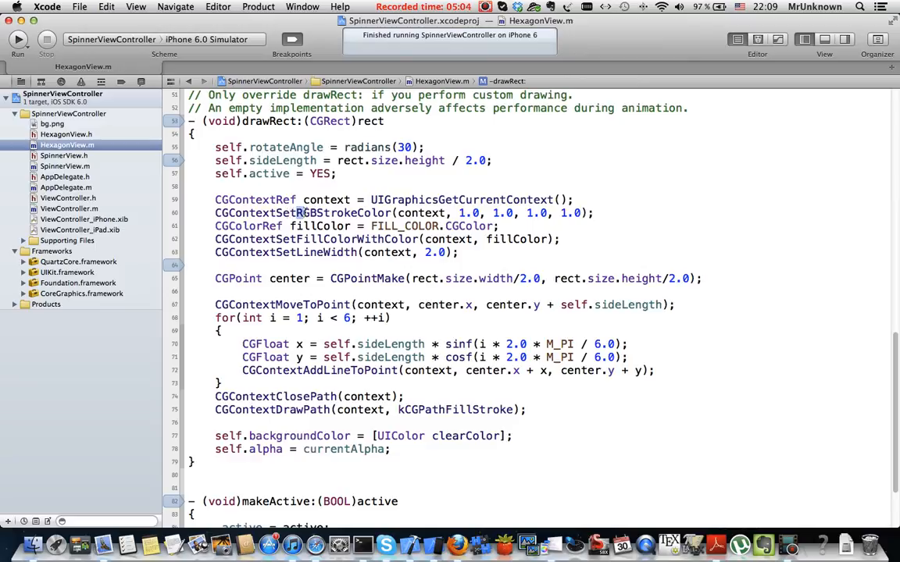
double_click(348, 212)
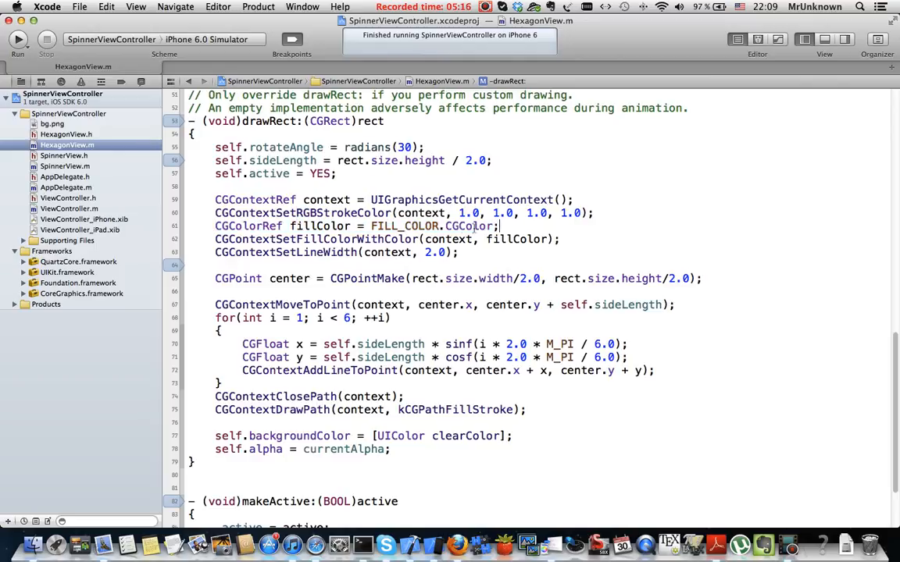
double_click(404, 226)
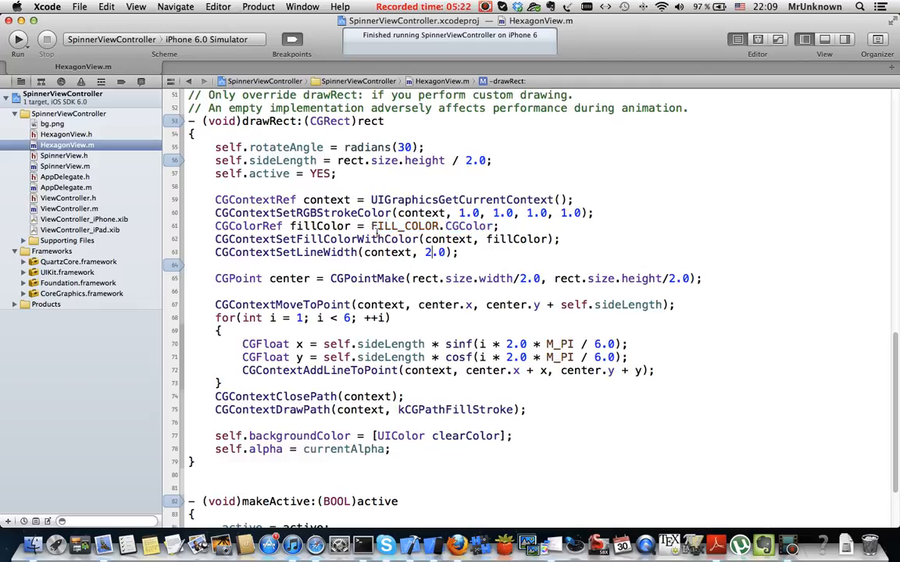
double_click(404, 225)
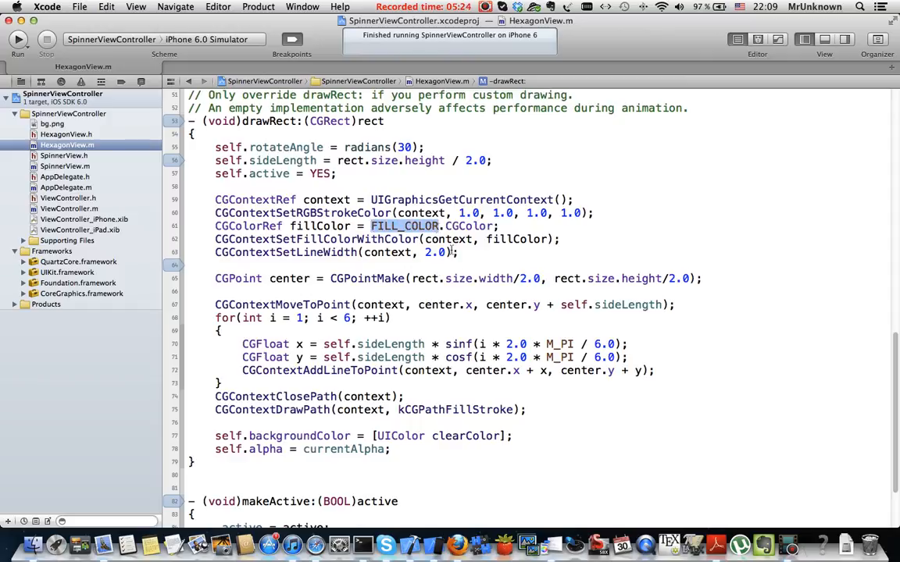
scroll(down, 3)
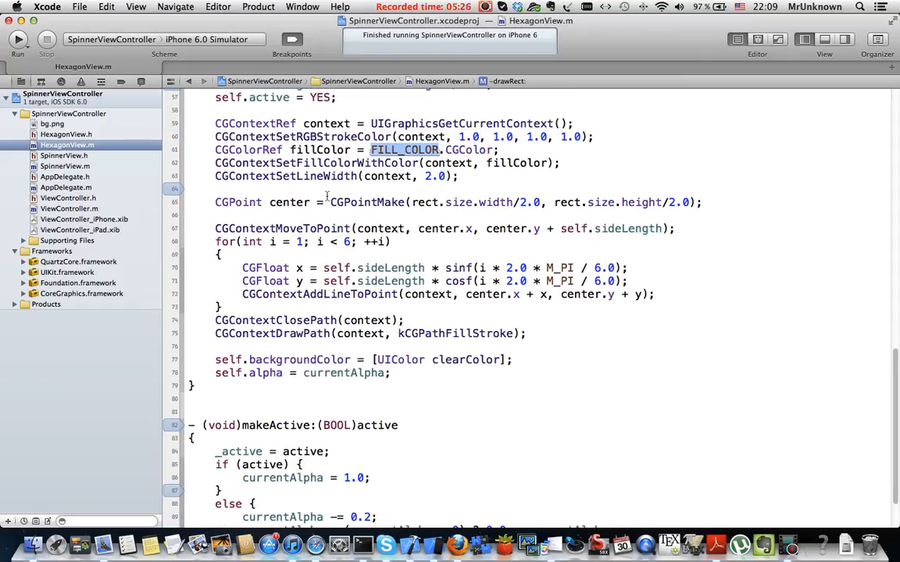
double_click(304, 162)
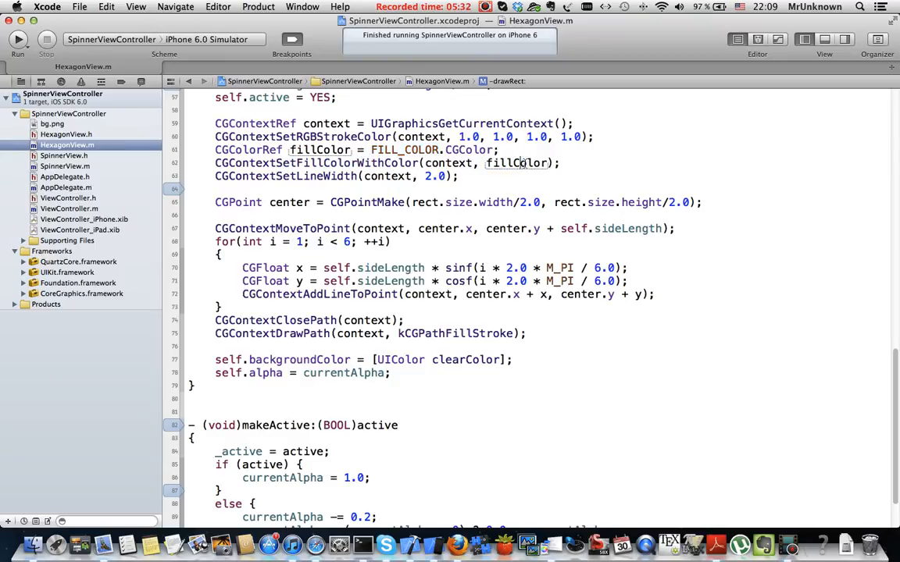
double_click(516, 163)
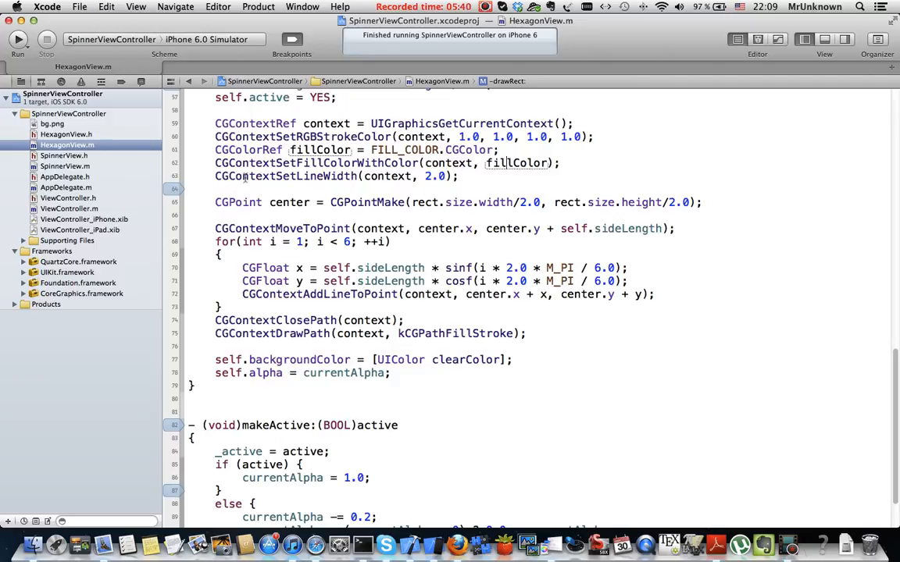
drag(254, 176, 390, 176)
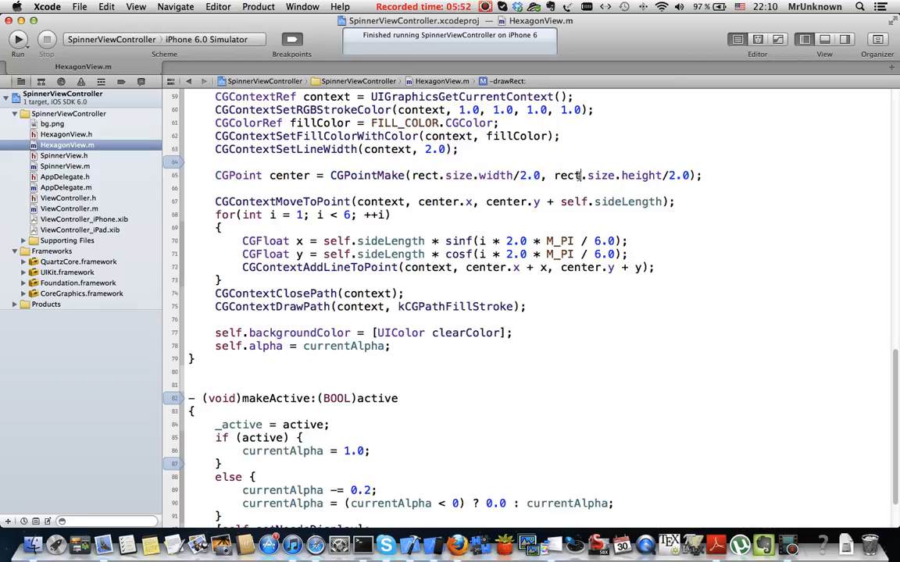
double_click(566, 175)
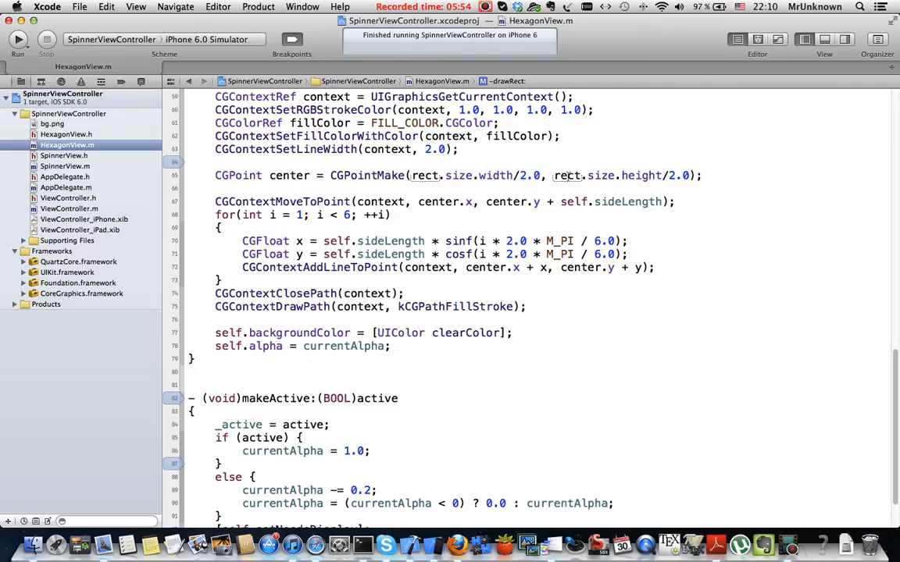
scroll(down, 3)
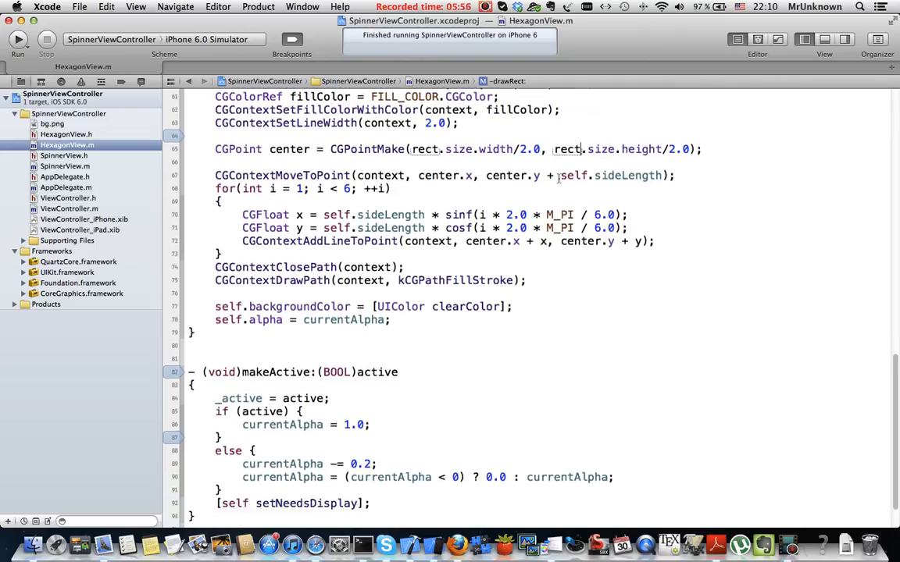
scroll(down, 3)
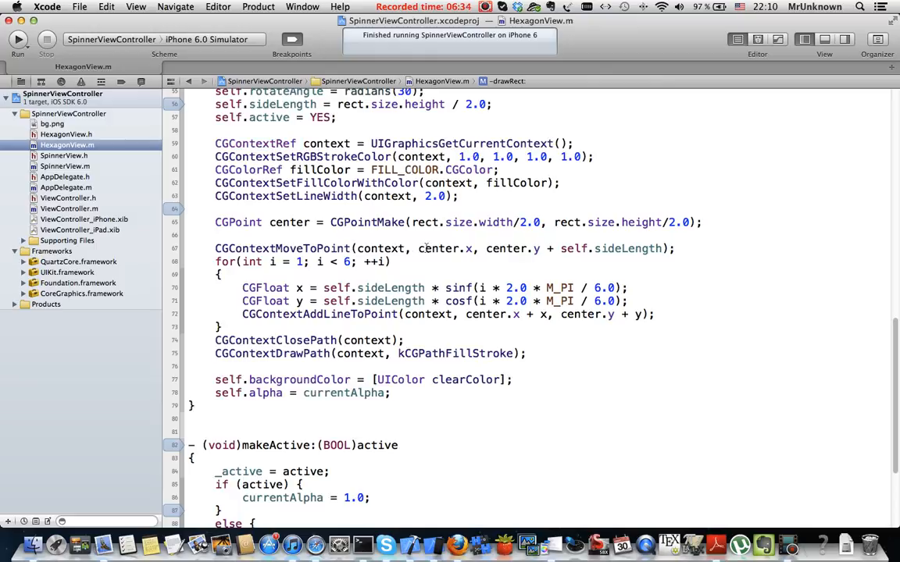
double_click(445, 248)
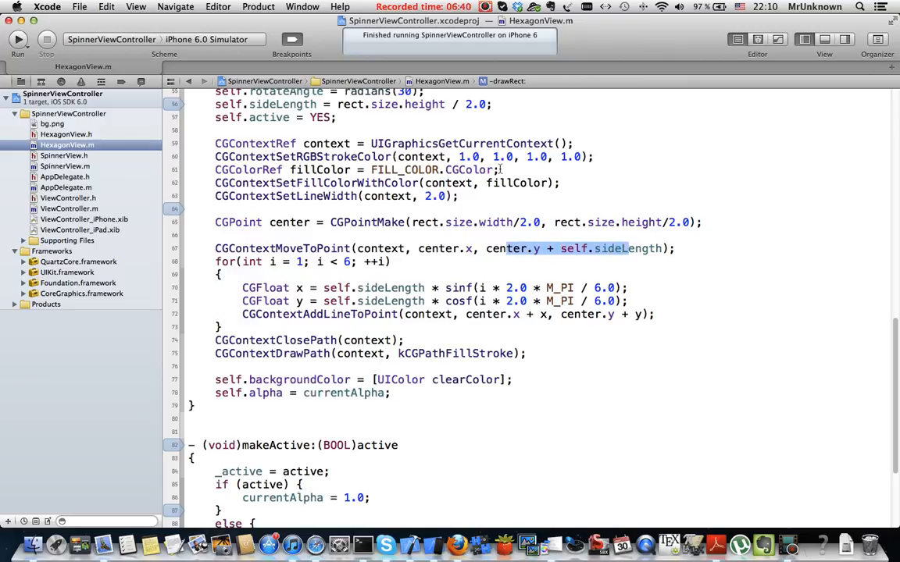
mouse_move(508, 236)
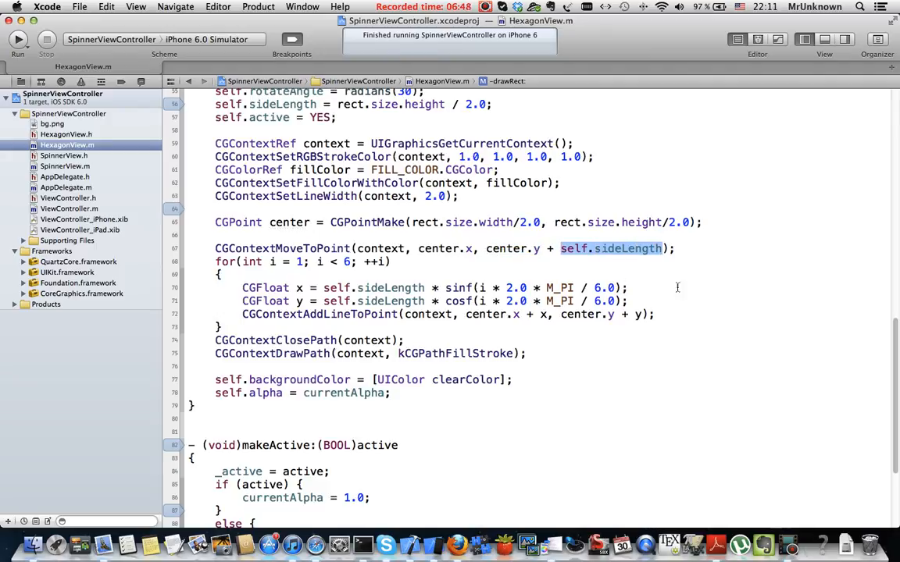
mouse_move(507, 191)
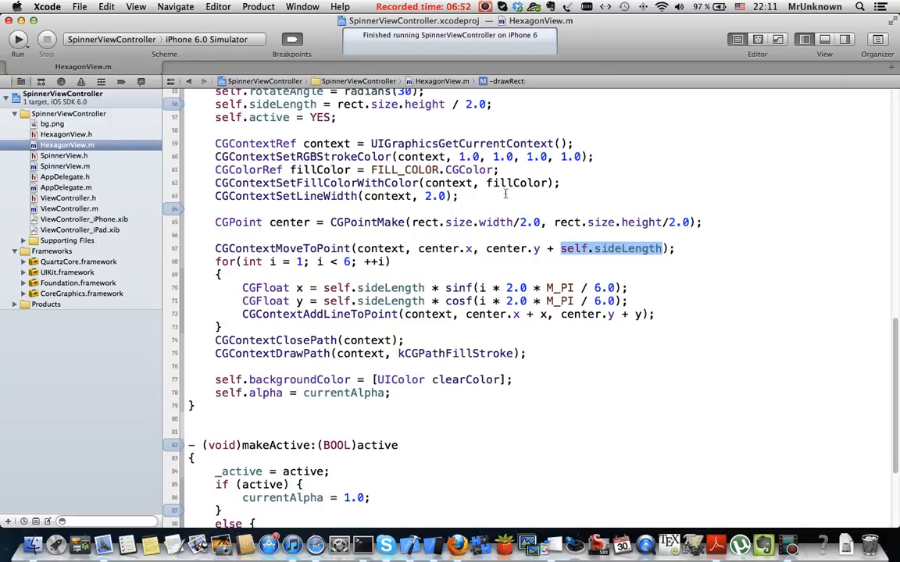
mouse_move(514, 195)
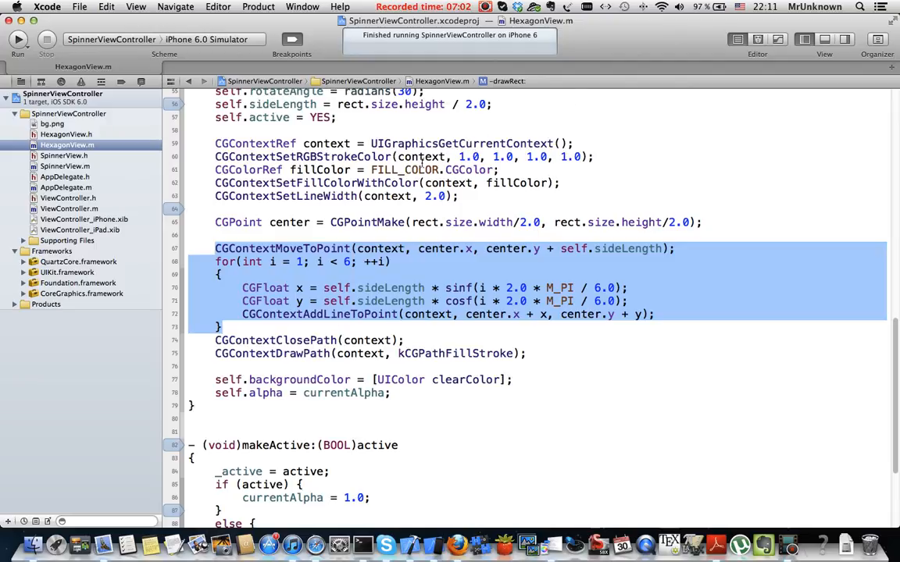
mouse_move(524, 174)
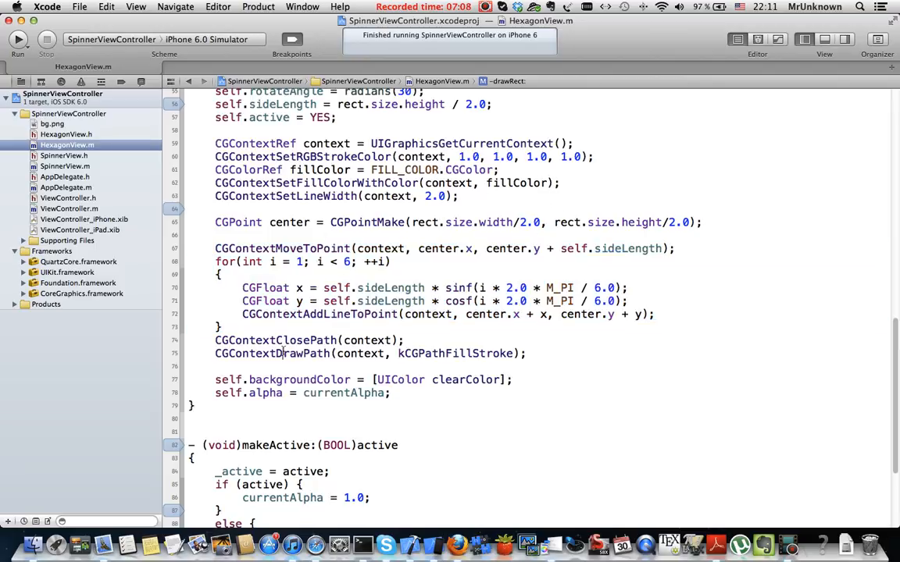
double_click(283, 248)
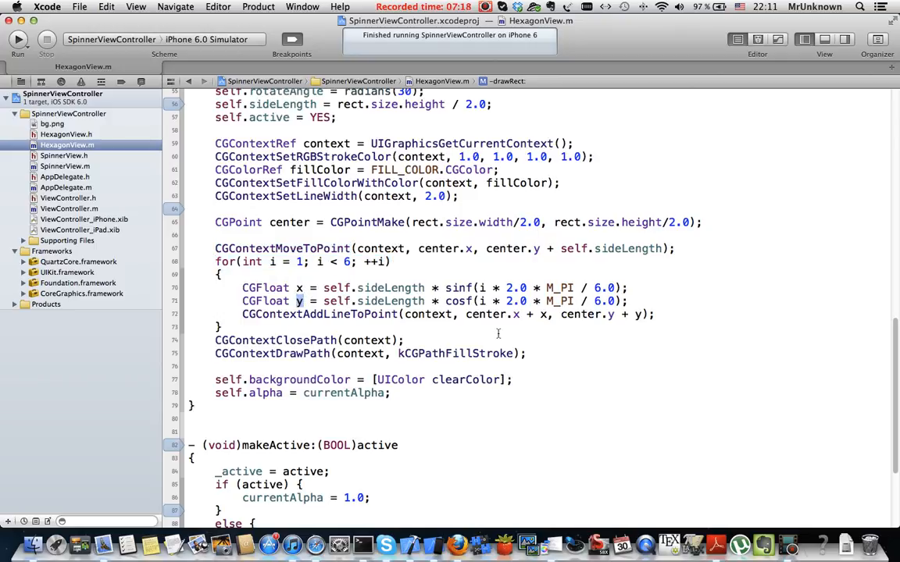
double_click(457, 287)
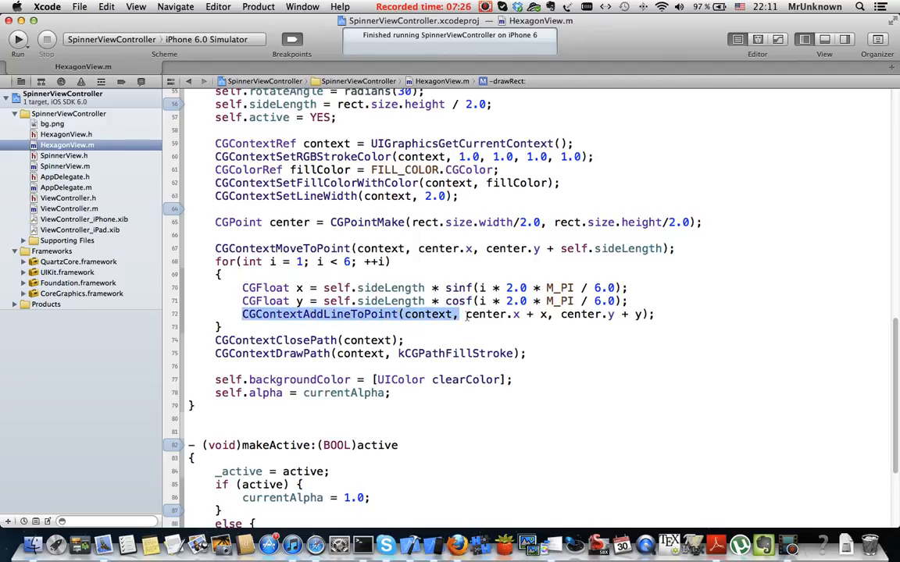
double_click(489, 314)
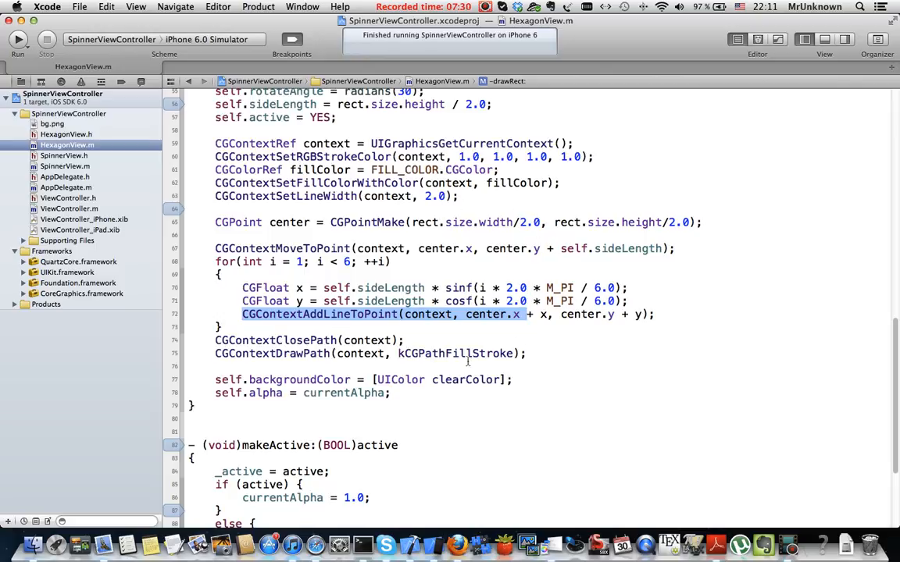
click(301, 340)
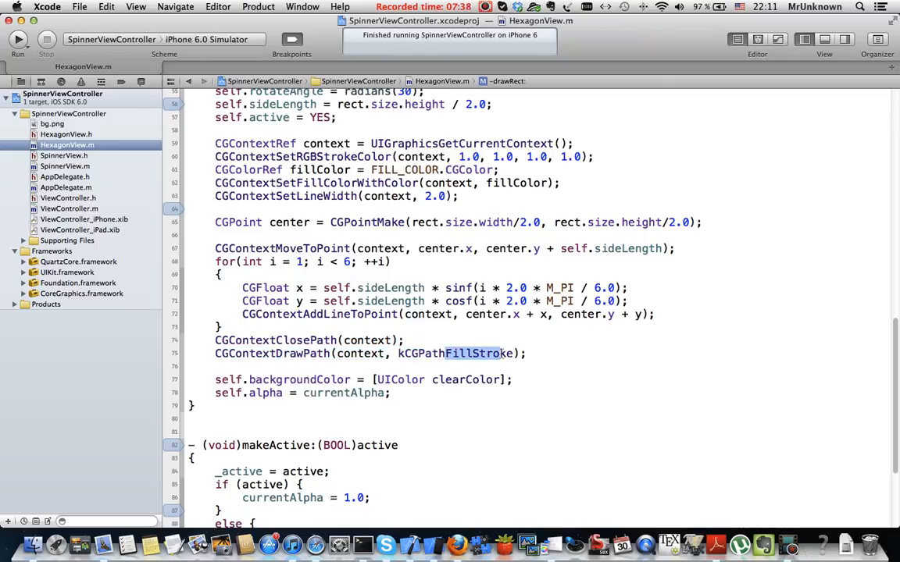
scroll(down, 3)
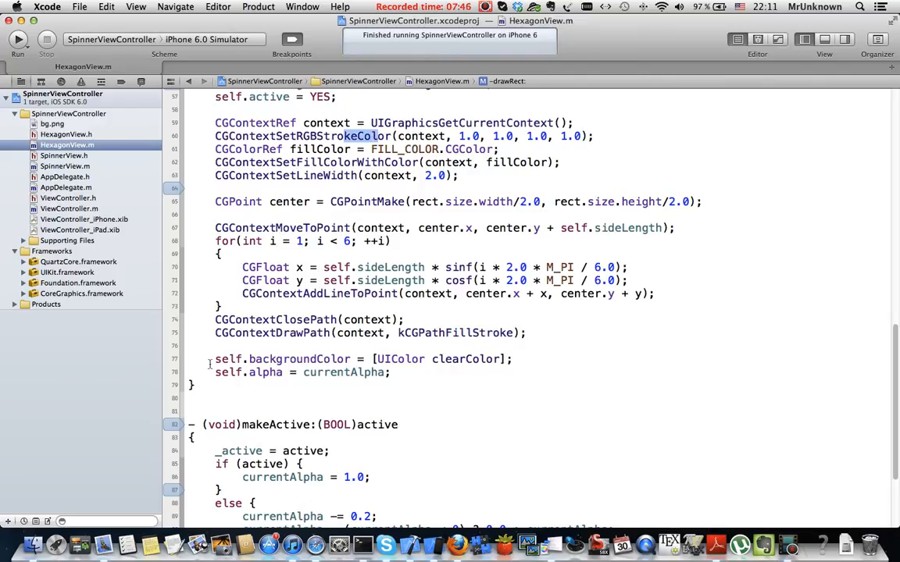
- Highlight the self.backgroundColor assignment in drawRect, then switch to HexagonView.h
double_click(273, 359)
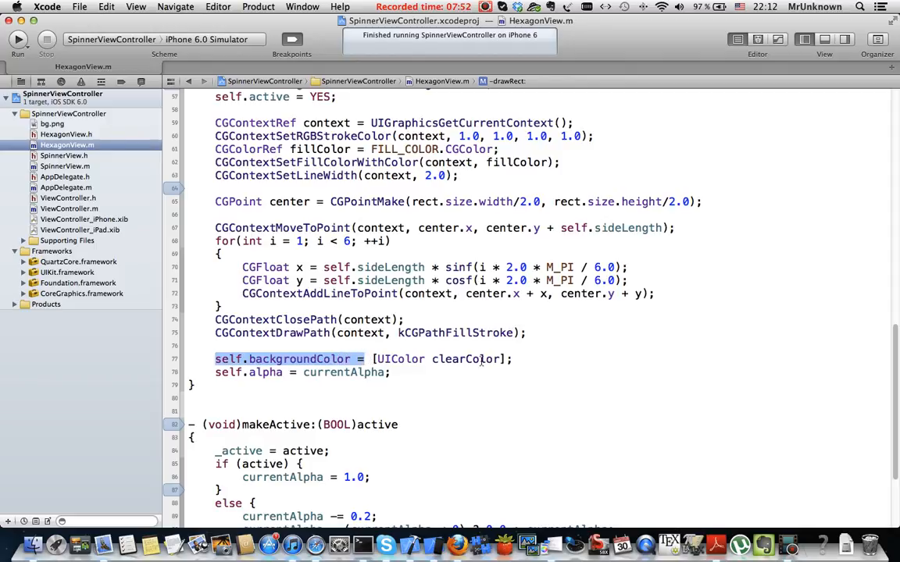
double_click(456, 359)
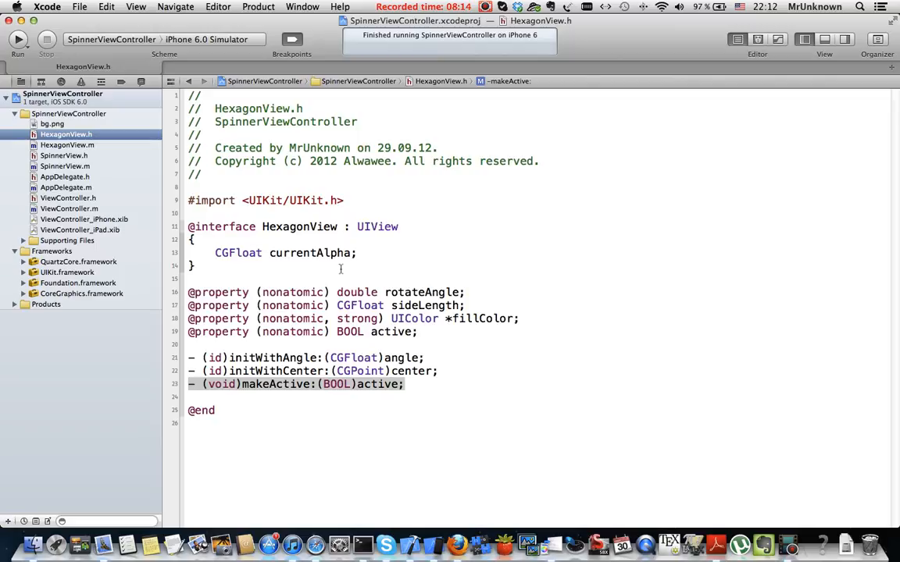
- Highlight the currentAlpha ivar, then return to HexagonView.m and scroll down to makeActive
double_click(311, 252)
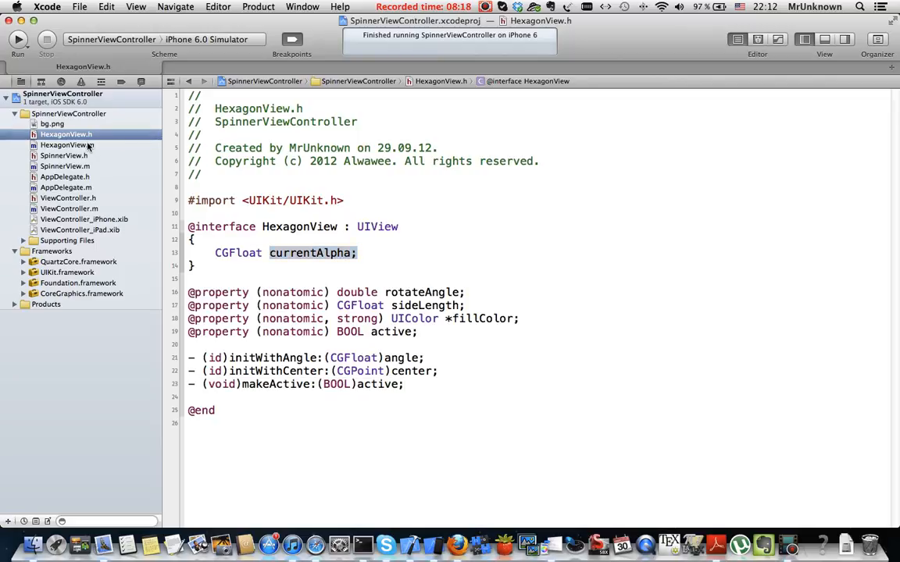
click(67, 145)
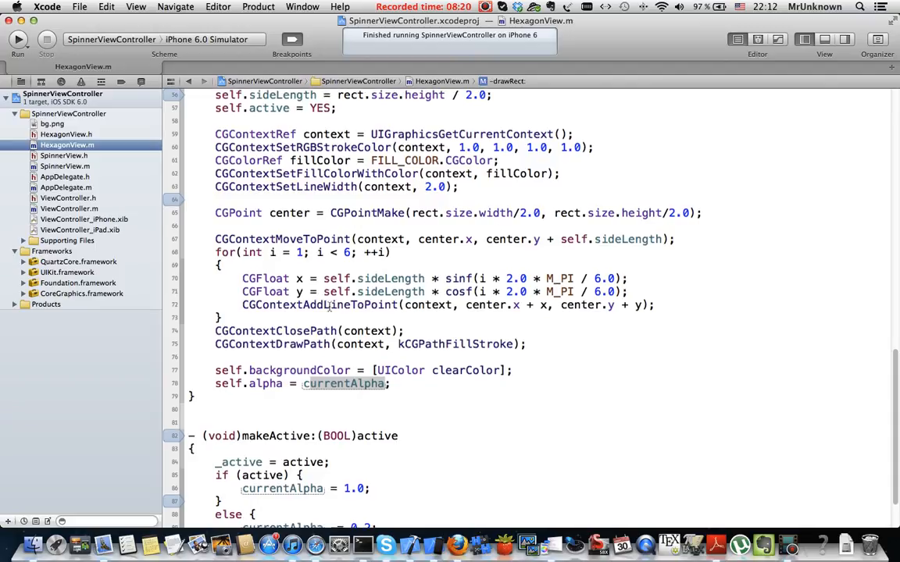
scroll(down, 3)
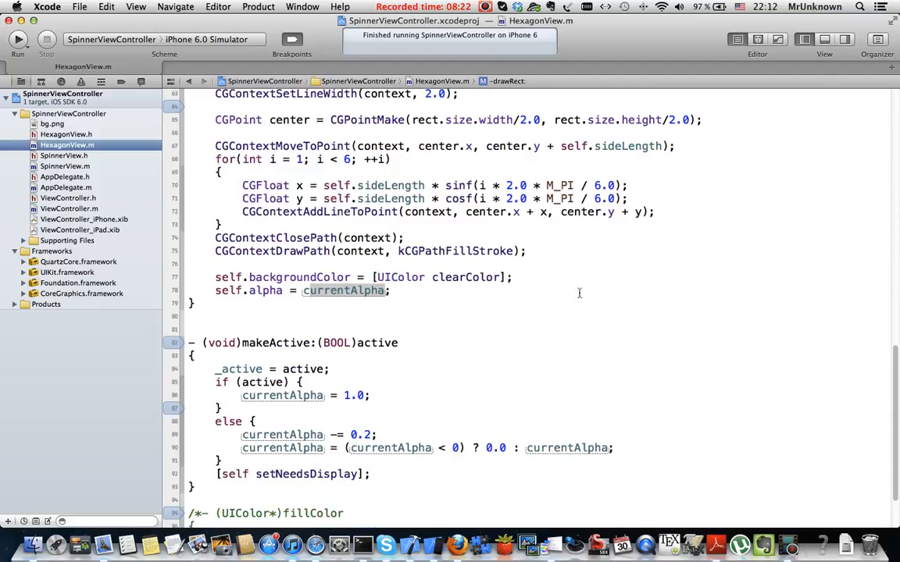
scroll(down, 3)
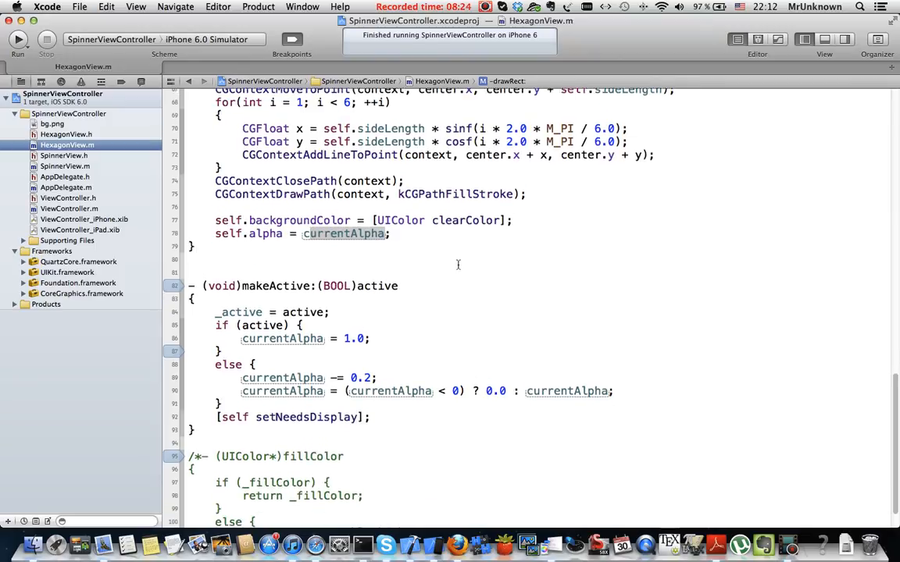
scroll(down, 3)
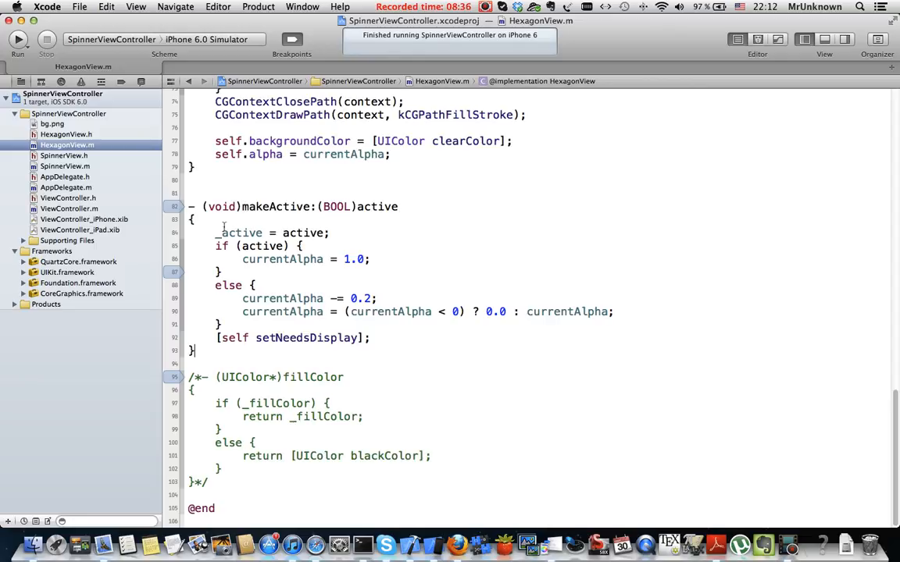
- Point out makeActive's alpha decrease for inactive hexagons and the line requesting a redraw
double_click(376, 206)
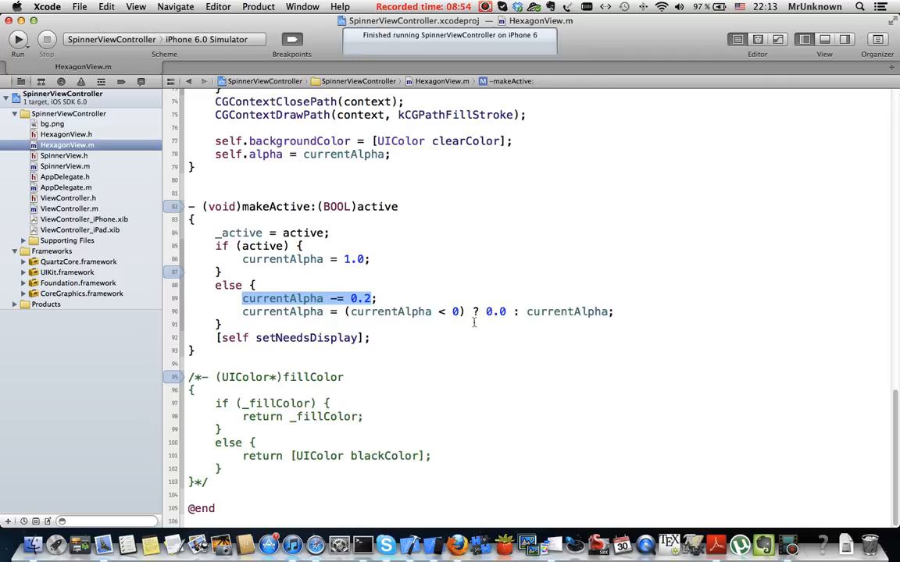
mouse_move(425, 333)
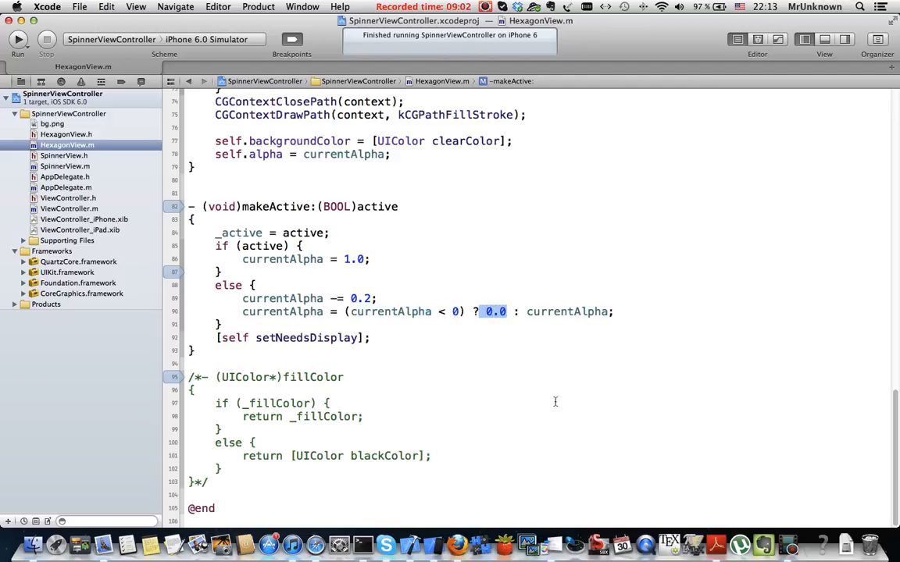
mouse_move(584, 352)
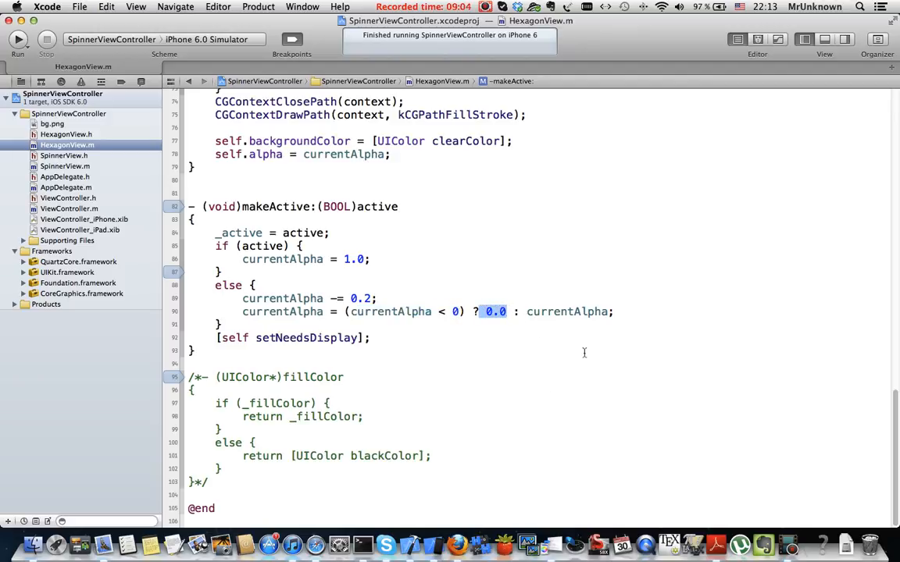
mouse_move(464, 343)
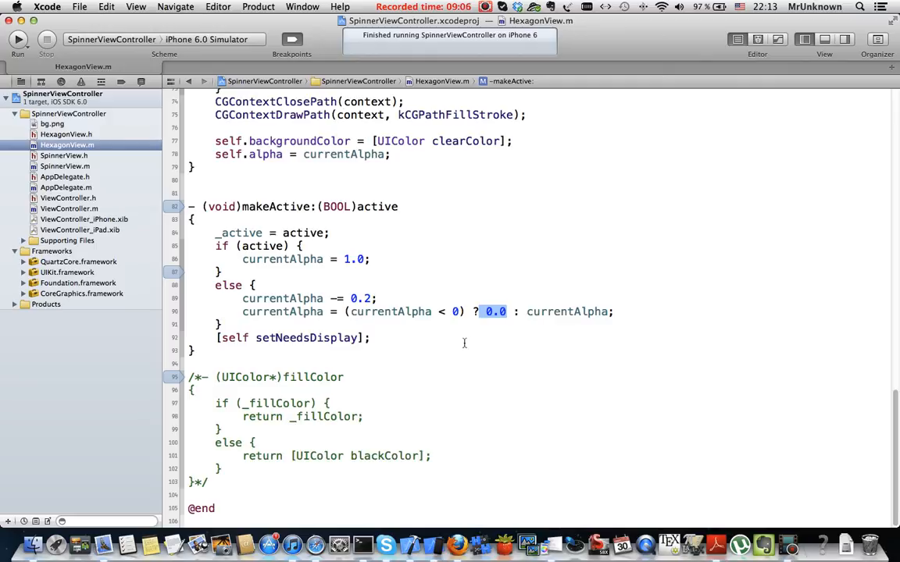
mouse_move(455, 342)
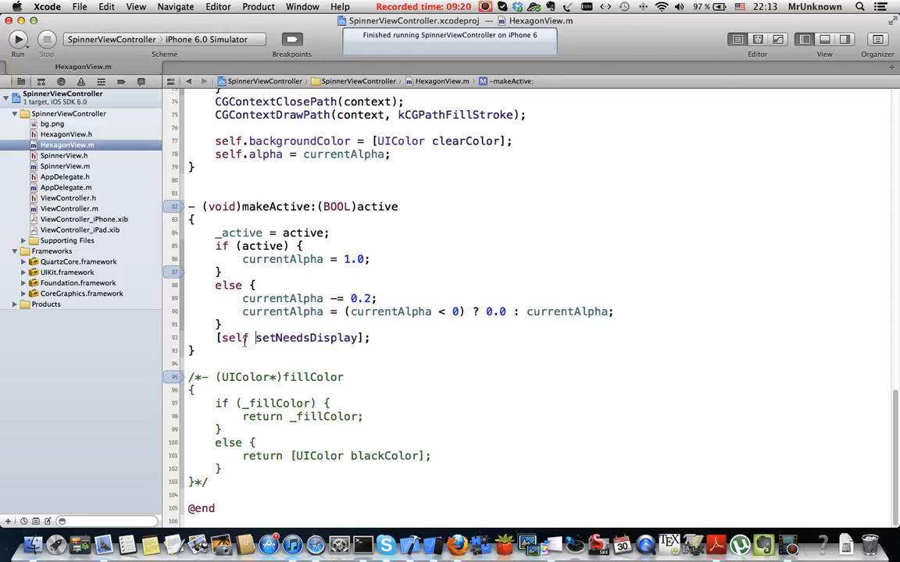
click(373, 337)
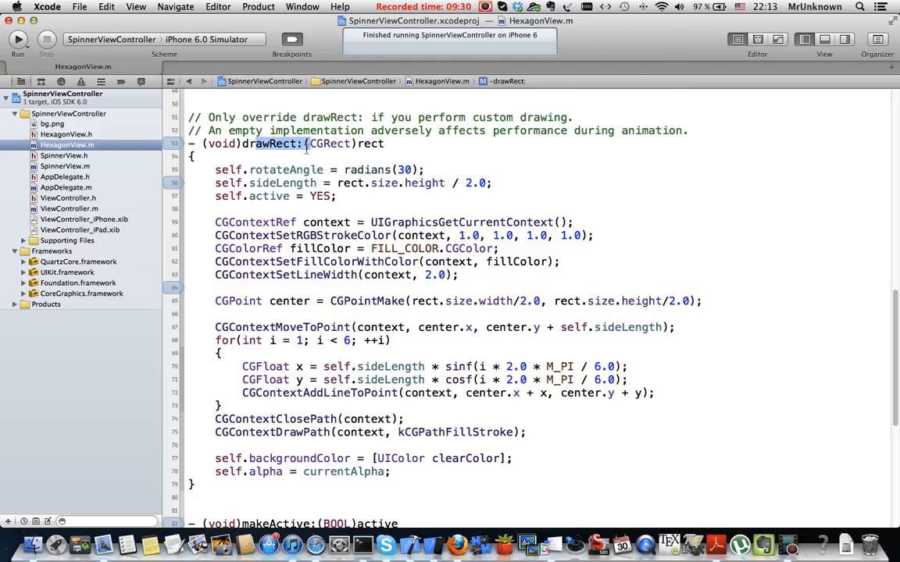
- Highlight drawRect and its currentAlpha transparency setting, scroll down, then open SpinnerView.h
double_click(270, 144)
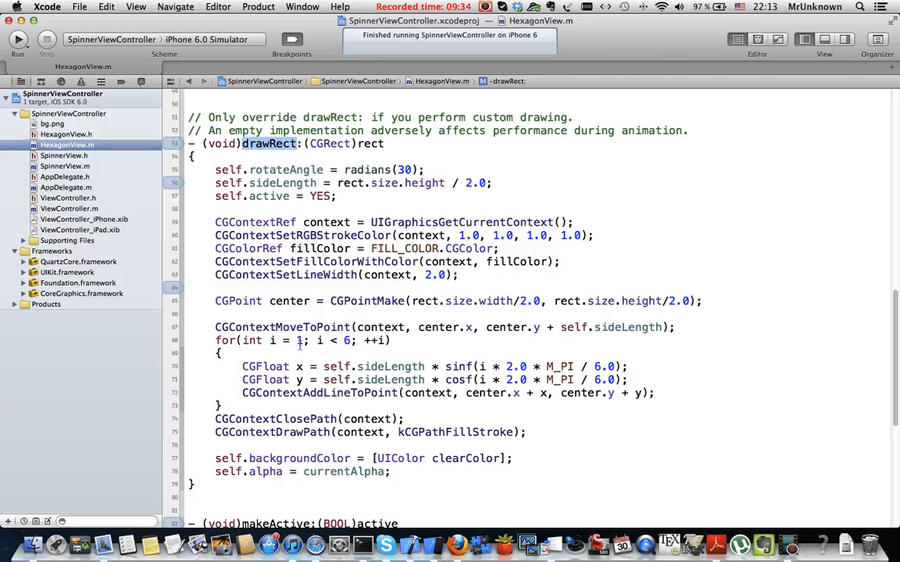
double_click(343, 471)
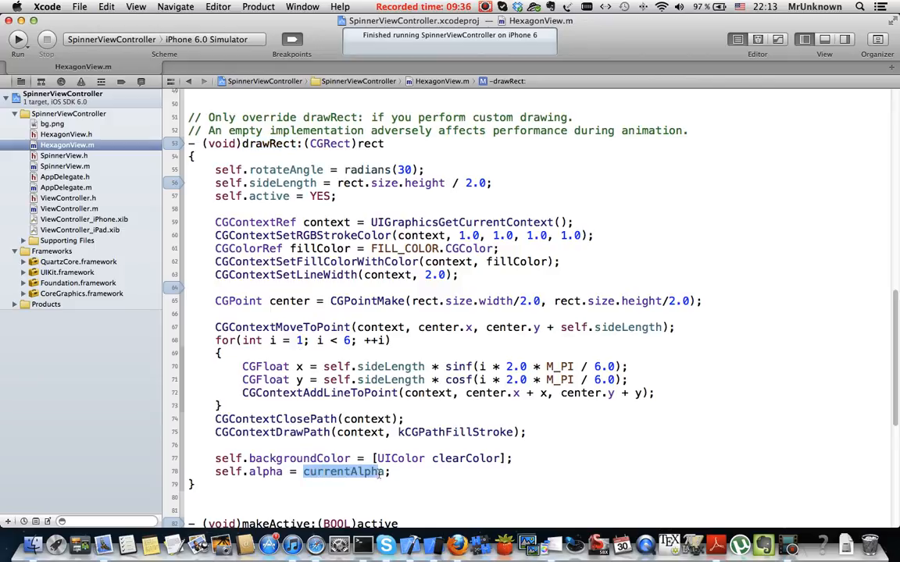
scroll(down, 3)
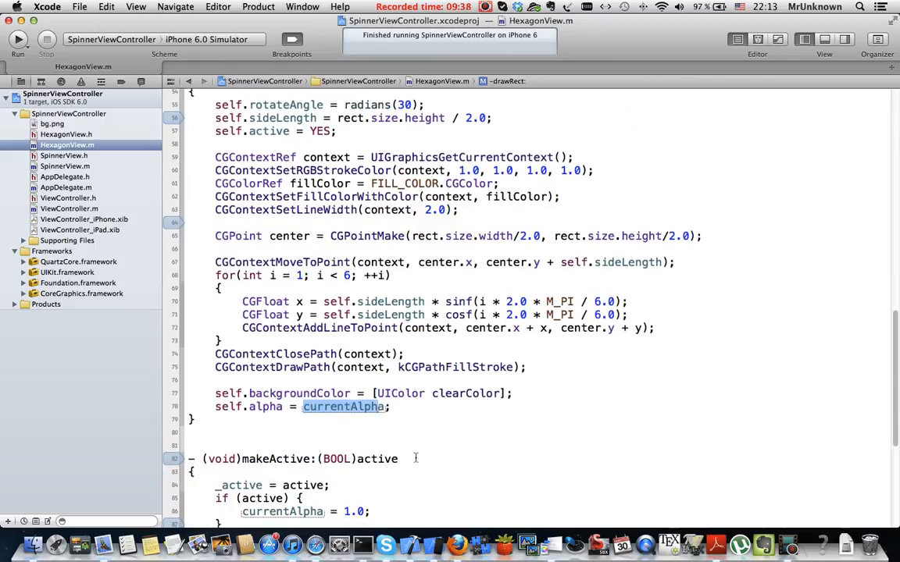
scroll(down, 3)
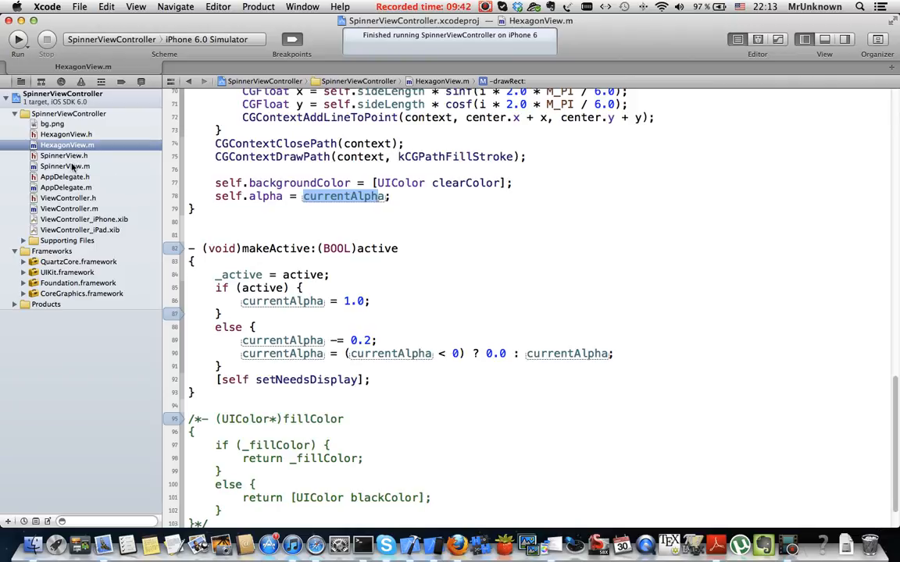
click(65, 156)
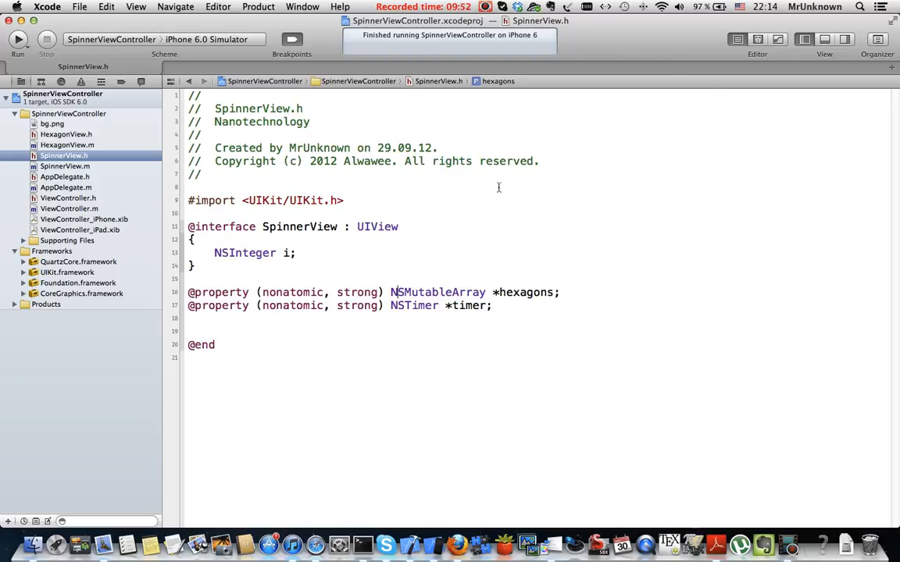
mouse_move(470, 185)
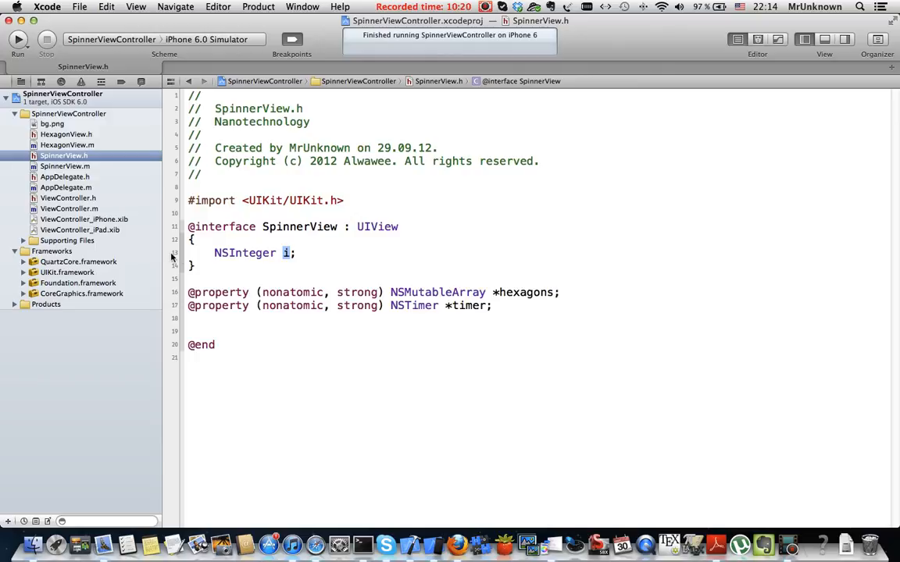
- Open SpinnerView.m after reviewing the counter, hexagons array and timer properties
click(65, 166)
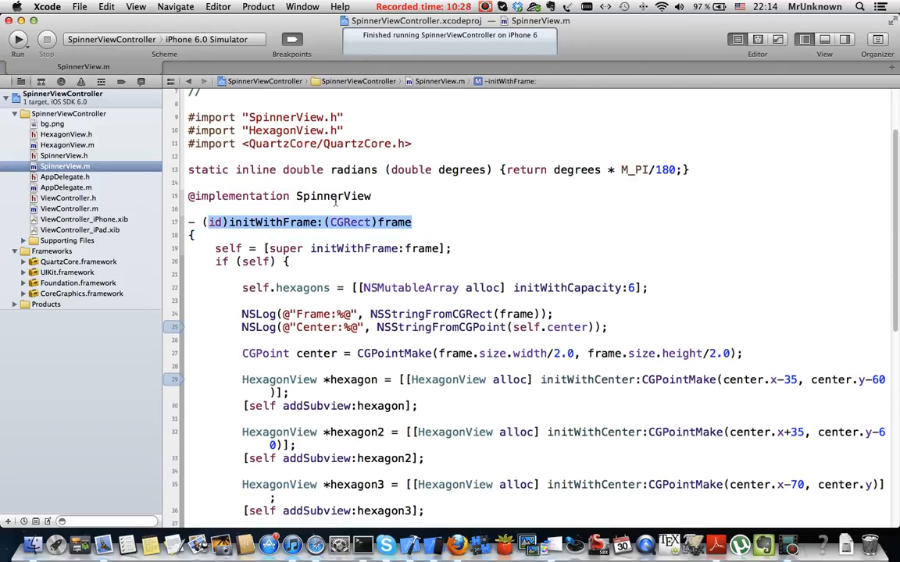
- Scroll through initWithFrame, highlighting the hexagons array creation and the first hexagon's creation lines
scroll(down, 3)
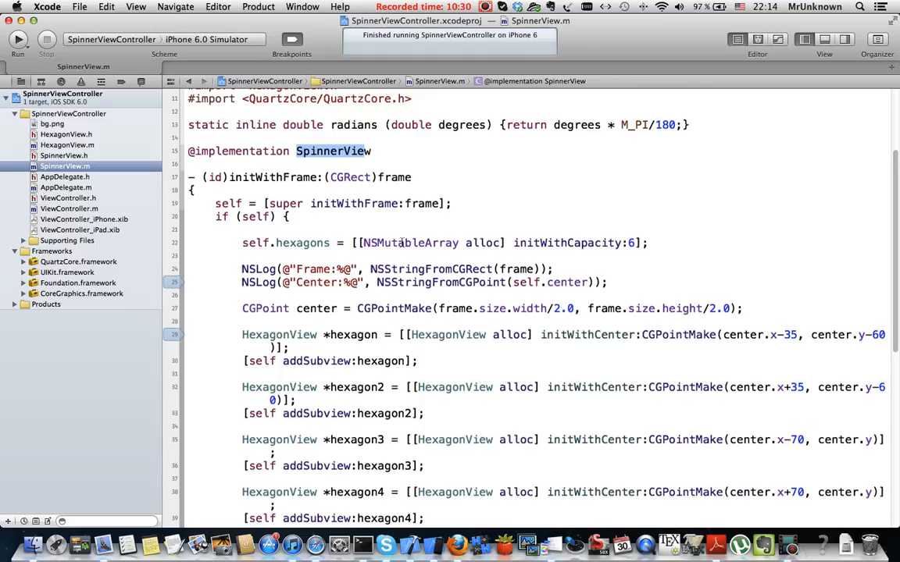
scroll(down, 3)
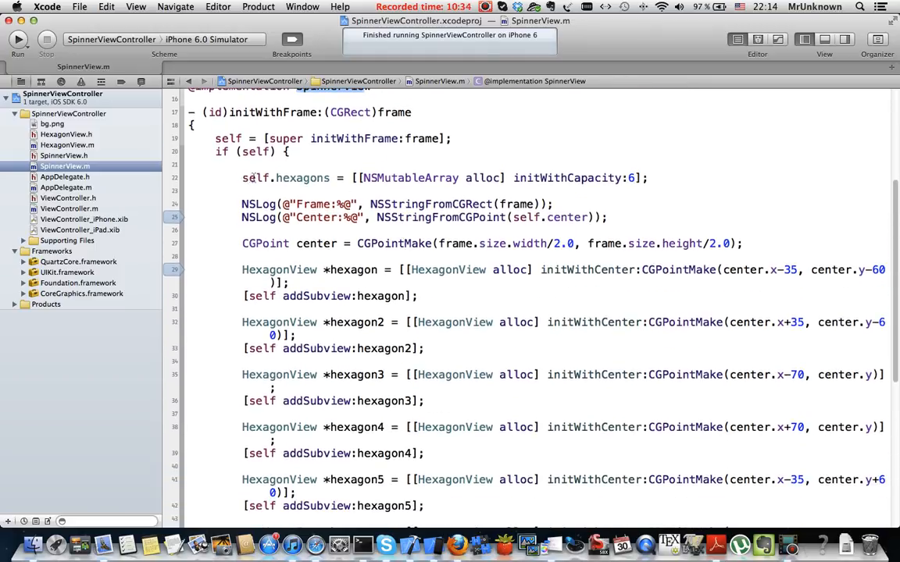
double_click(300, 178)
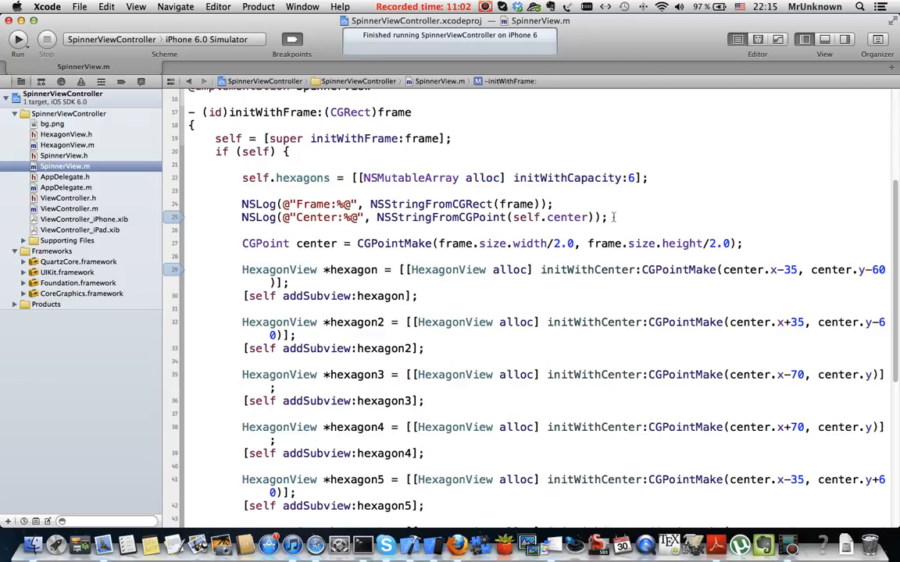
drag(241, 204, 613, 217)
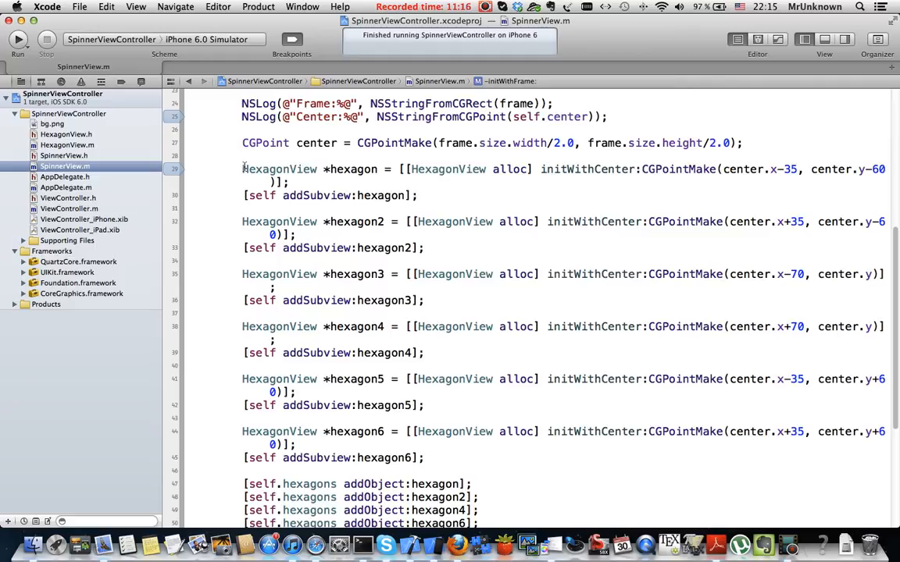
drag(242, 168, 563, 169)
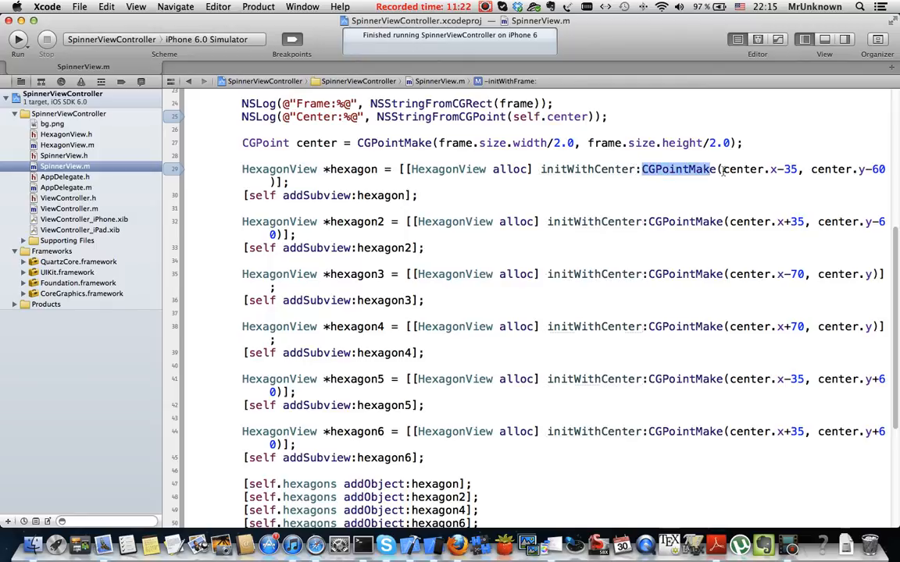
- Open HexagonView.m, scroll to initWithCenter and highlight its center parameter
click(66, 135)
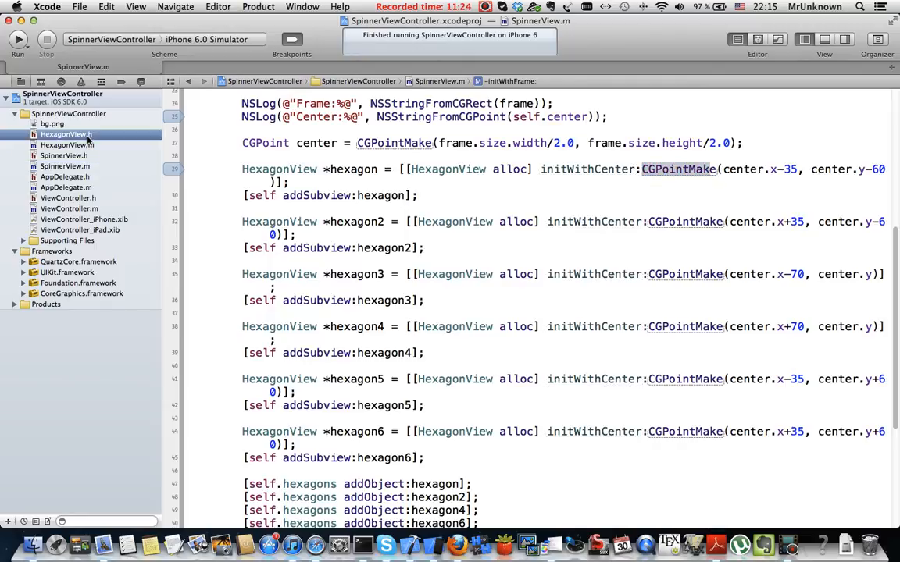
click(67, 145)
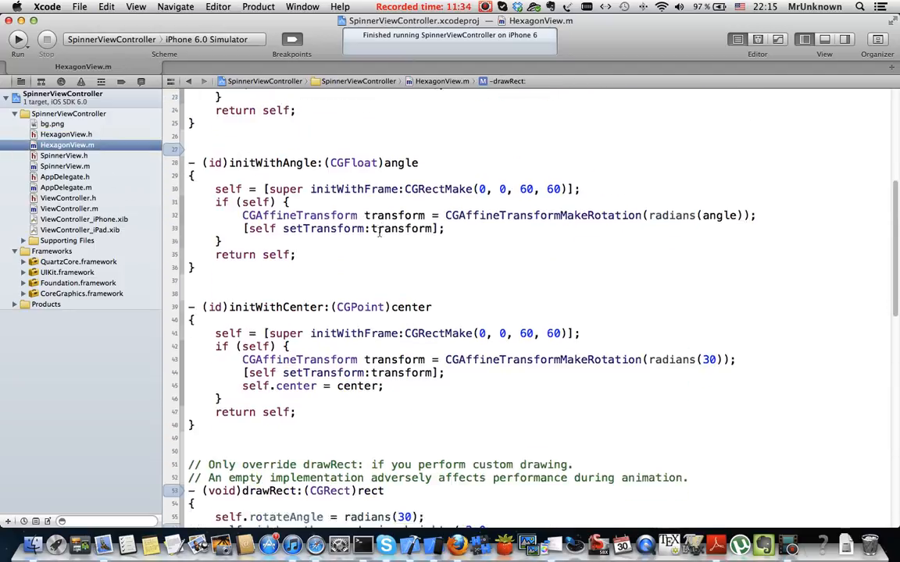
scroll(down, 3)
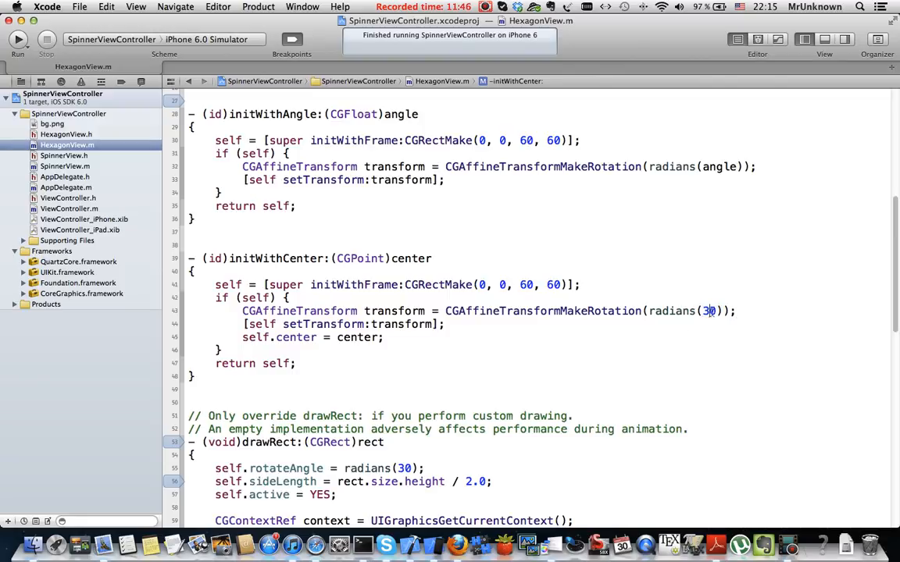
double_click(708, 311)
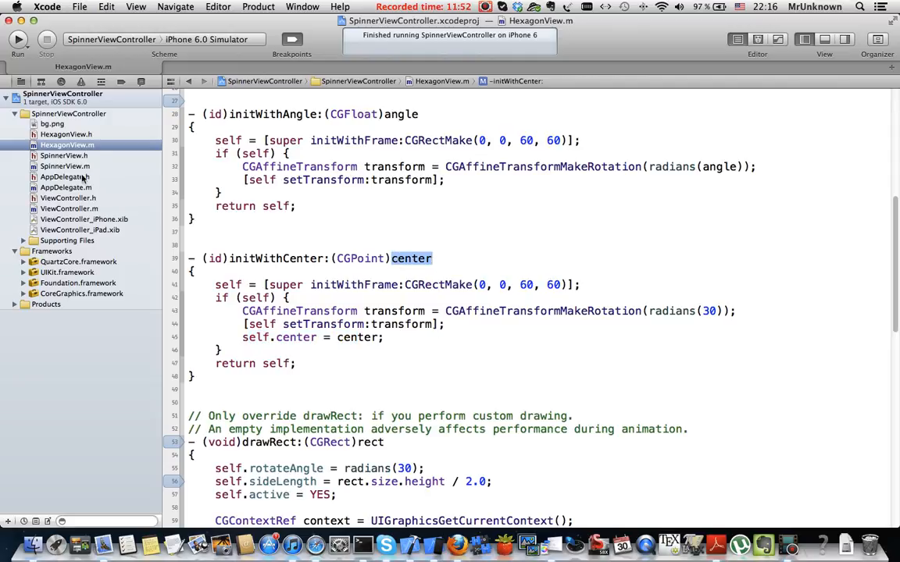
click(64, 155)
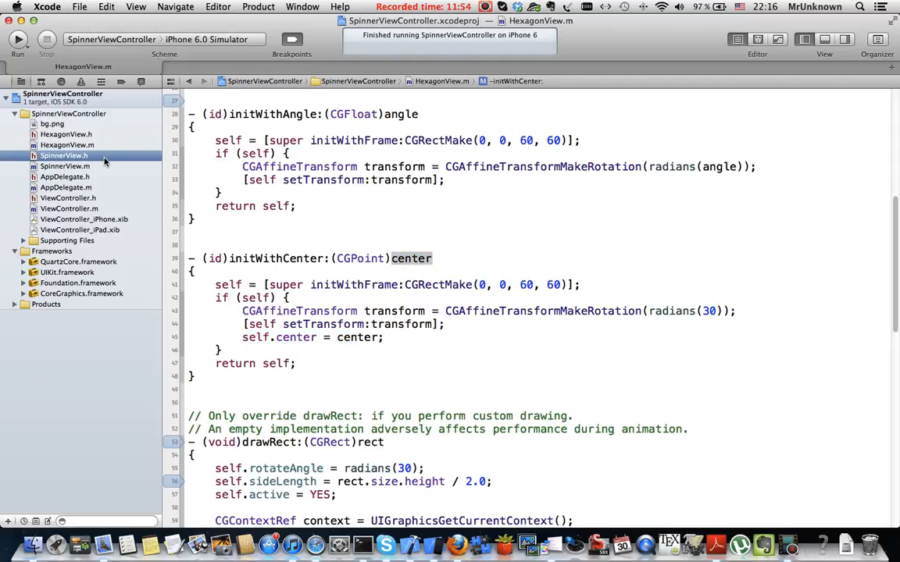
click(65, 165)
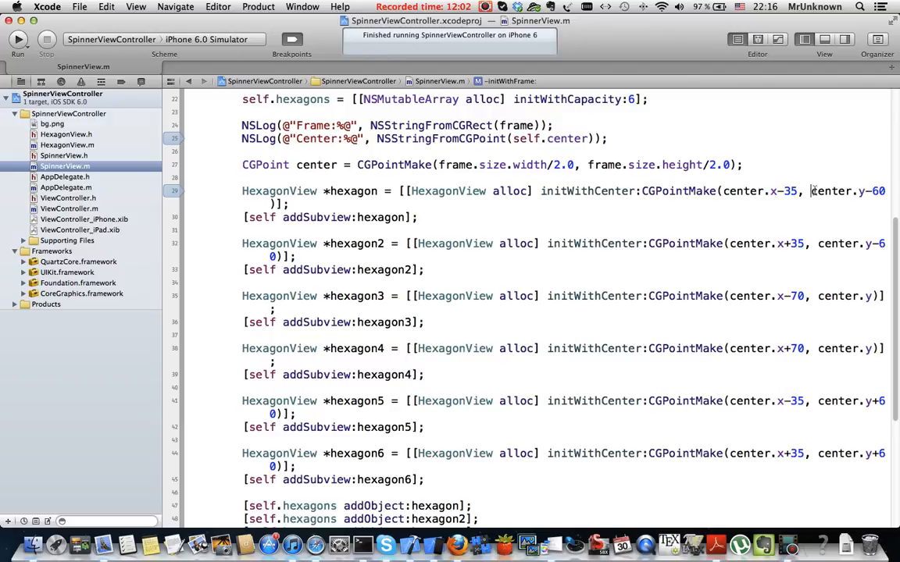
double_click(831, 190)
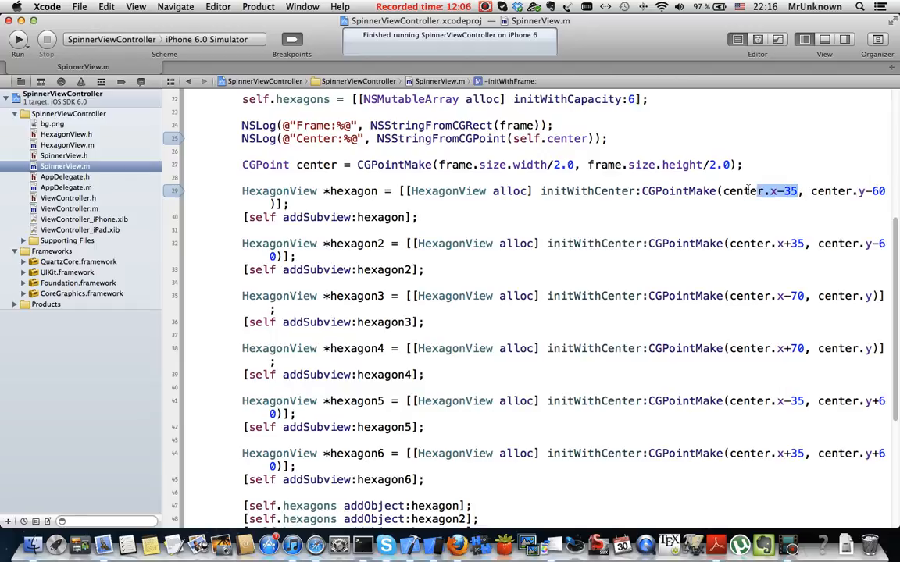
double_click(738, 190)
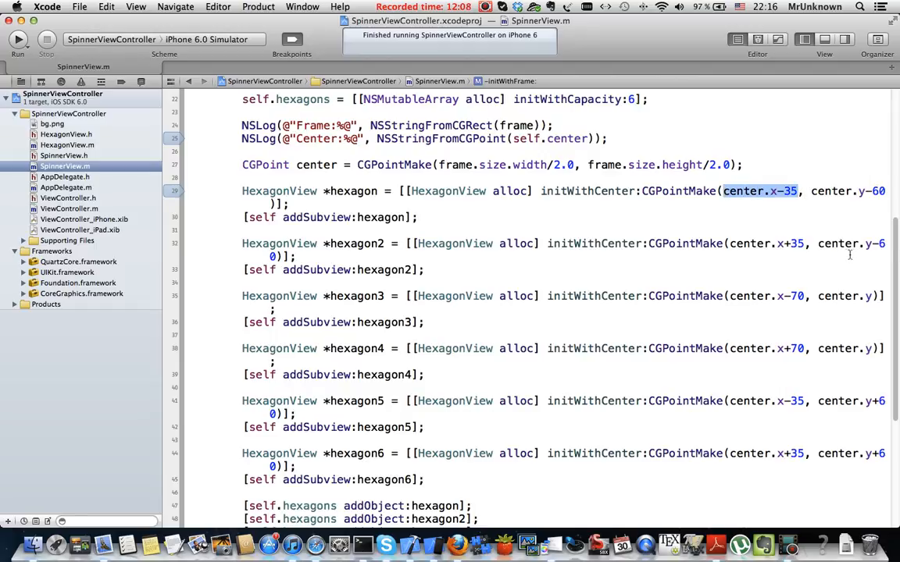
mouse_move(703, 232)
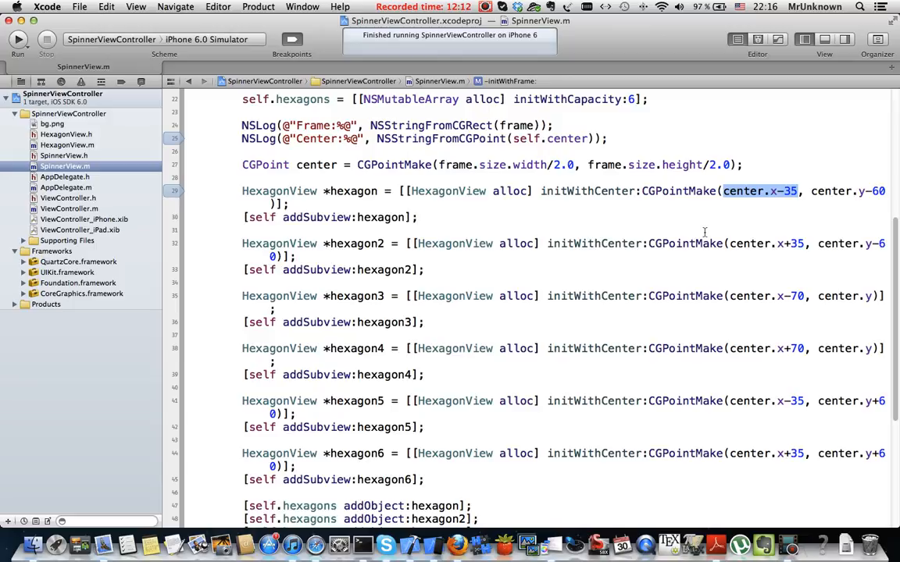
mouse_move(318, 229)
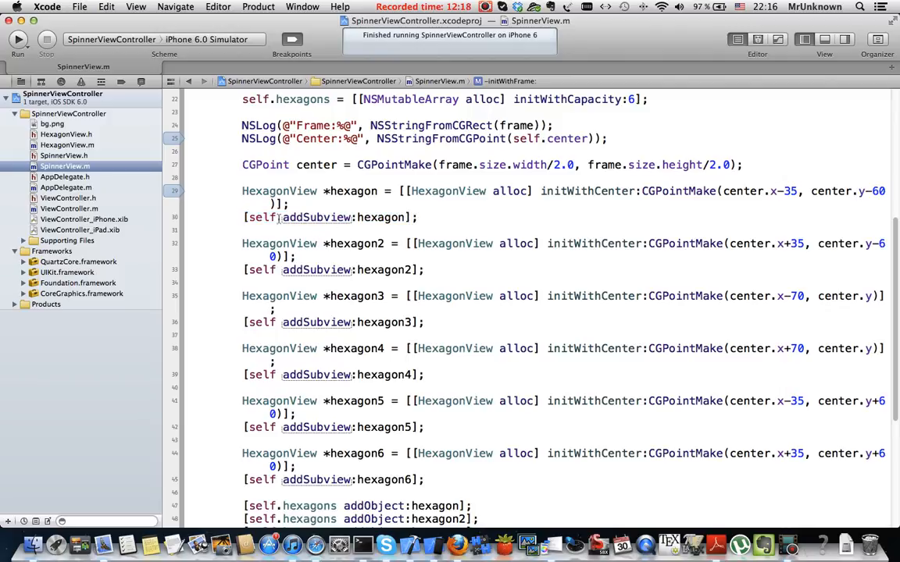
scroll(down, 3)
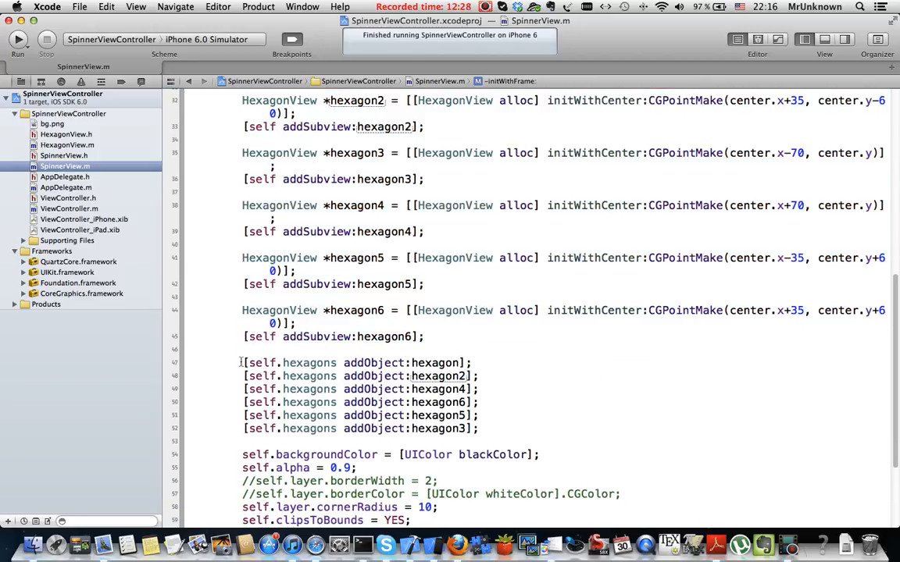
drag(242, 363, 479, 428)
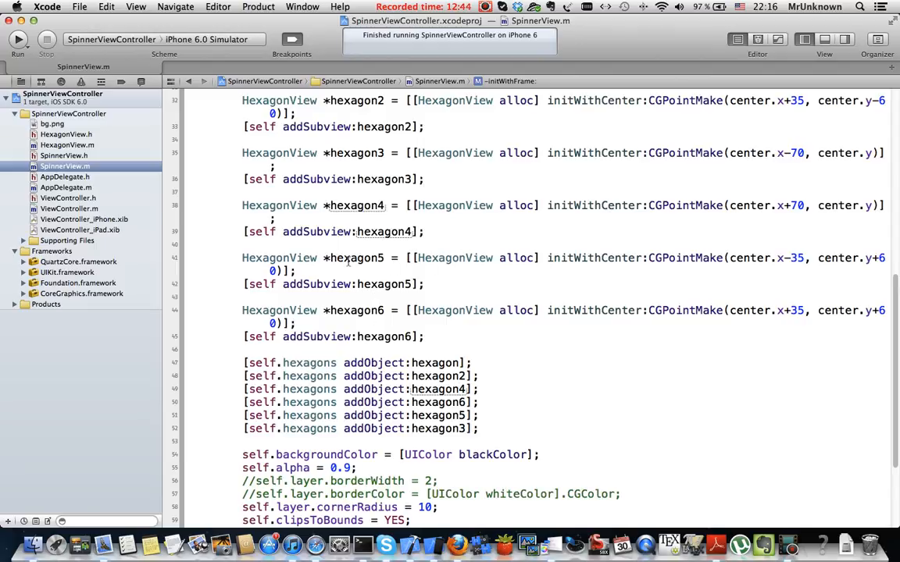
scroll(down, 3)
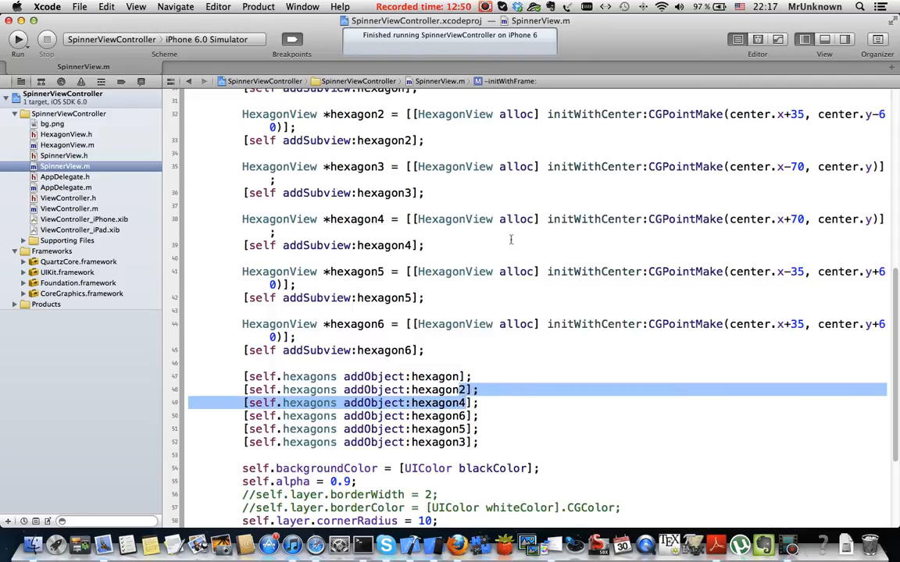
mouse_move(546, 199)
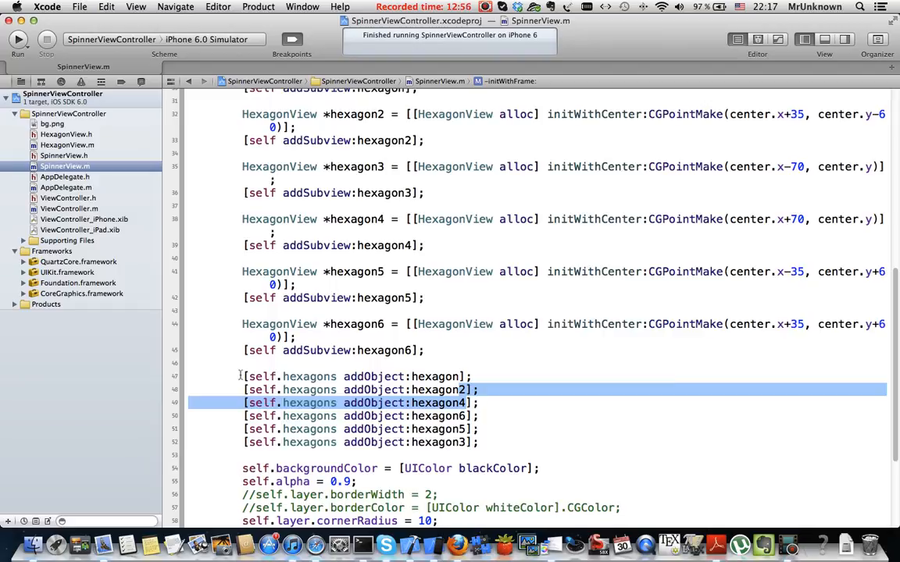
drag(242, 376, 479, 442)
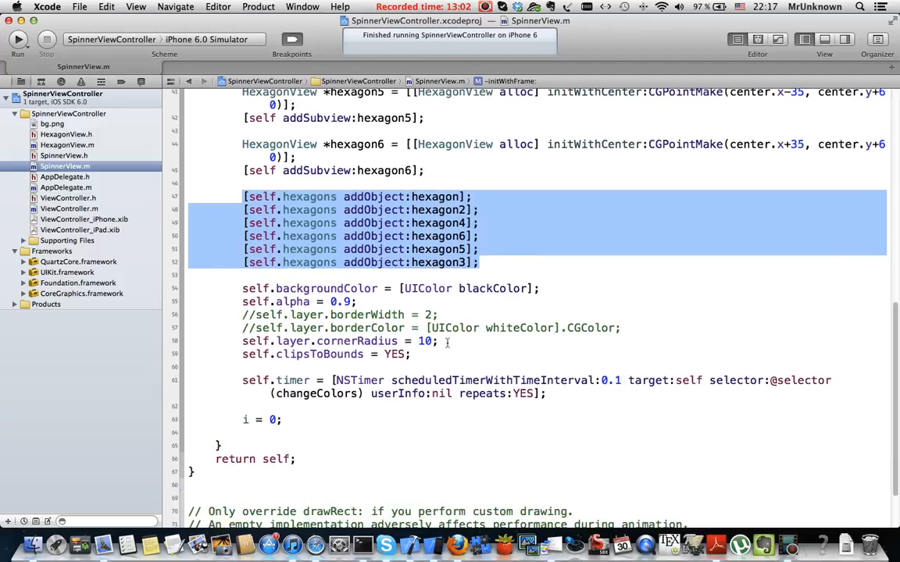
click(448, 342)
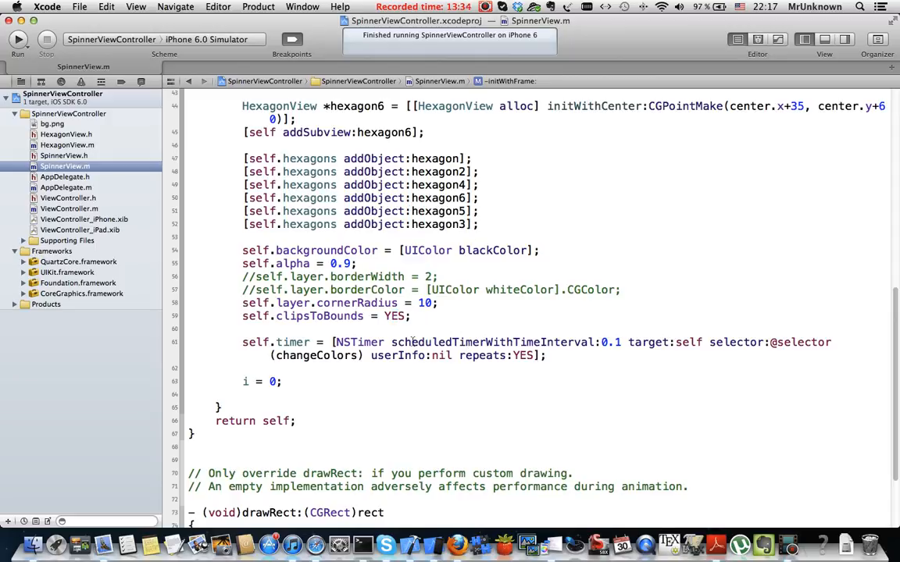
scroll(down, 3)
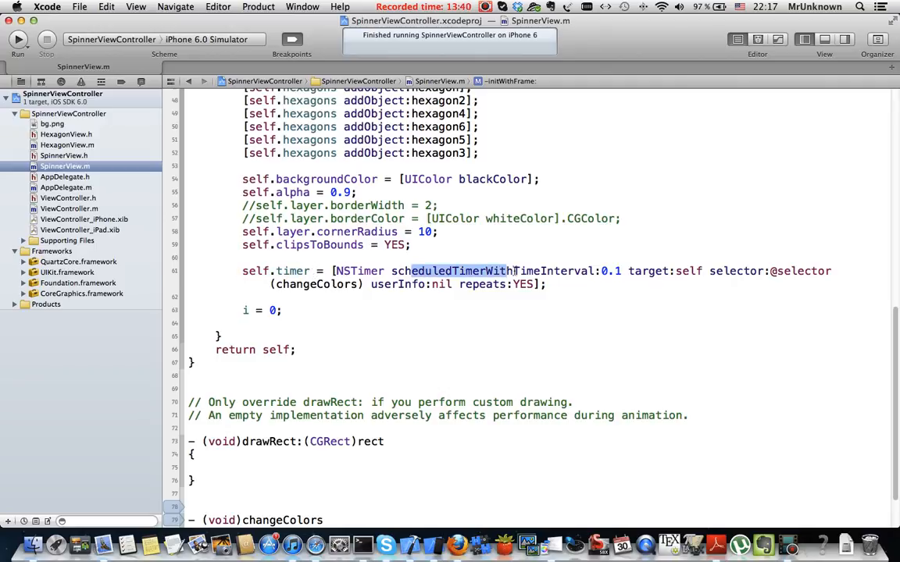
click(664, 300)
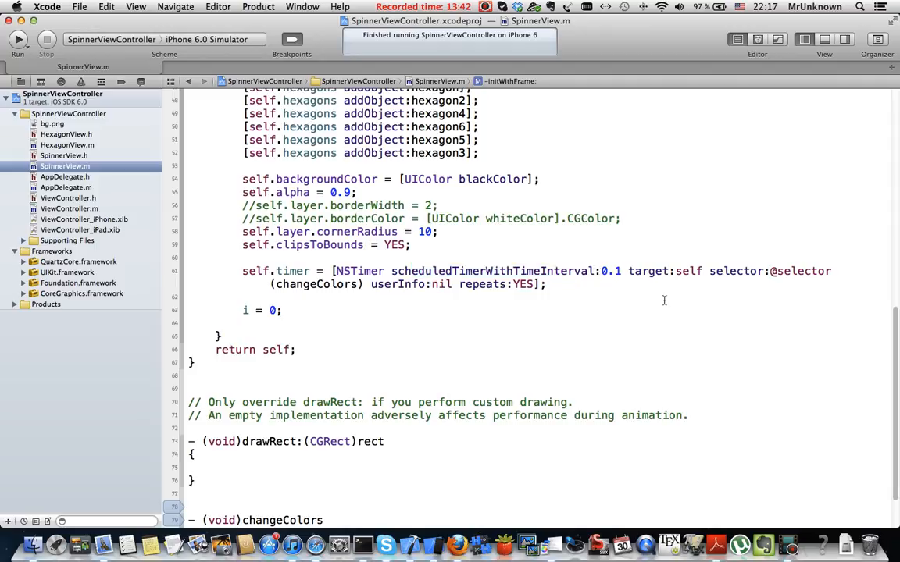
double_click(603, 271)
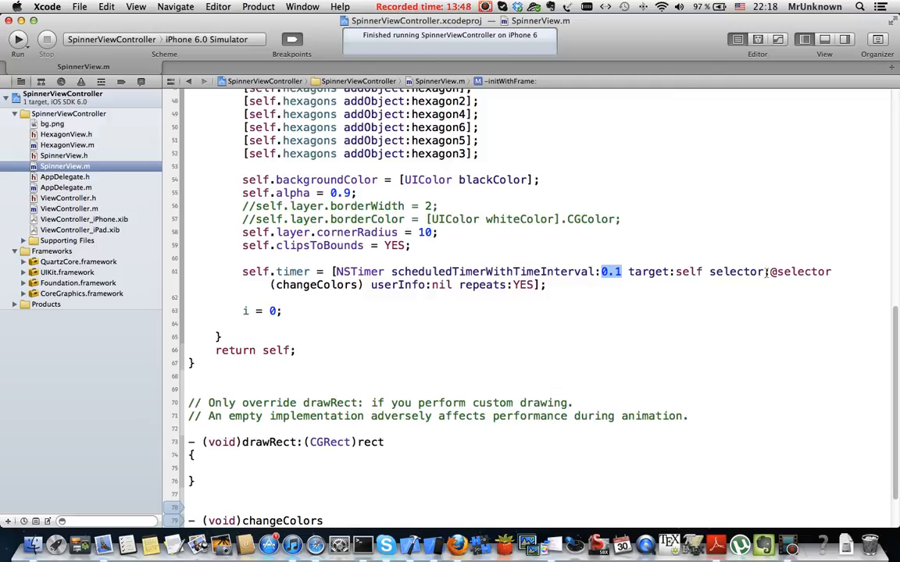
double_click(313, 284)
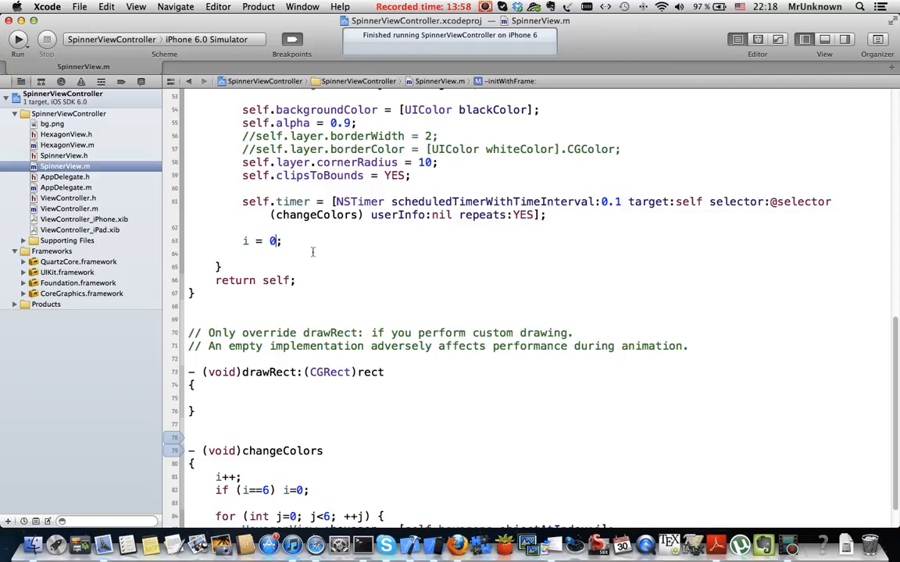
scroll(down, 3)
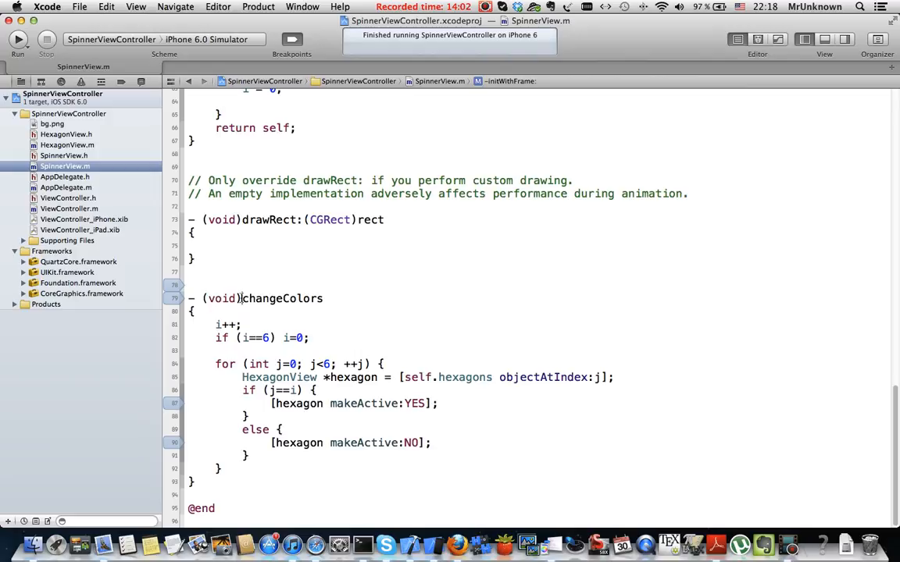
click(243, 324)
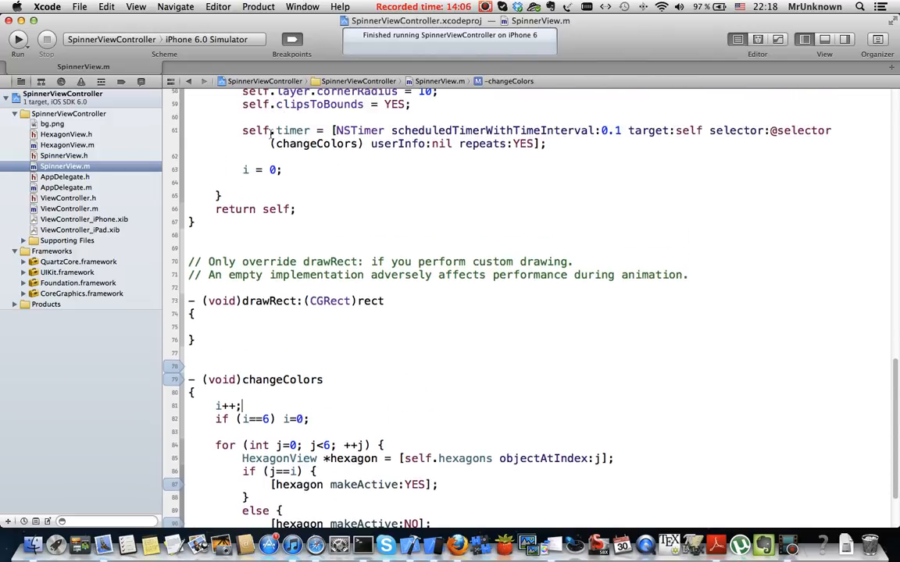
scroll(down, 3)
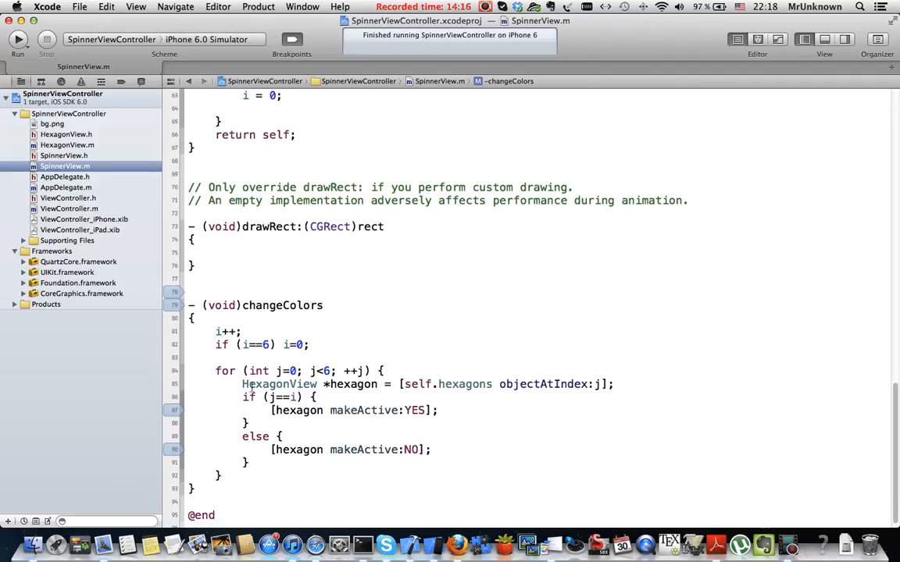
double_click(260, 383)
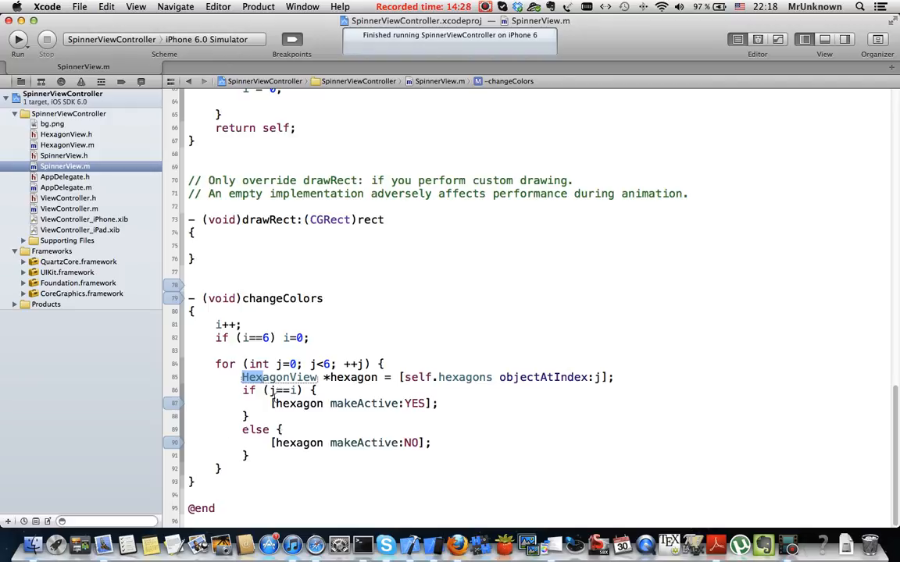
mouse_move(334, 388)
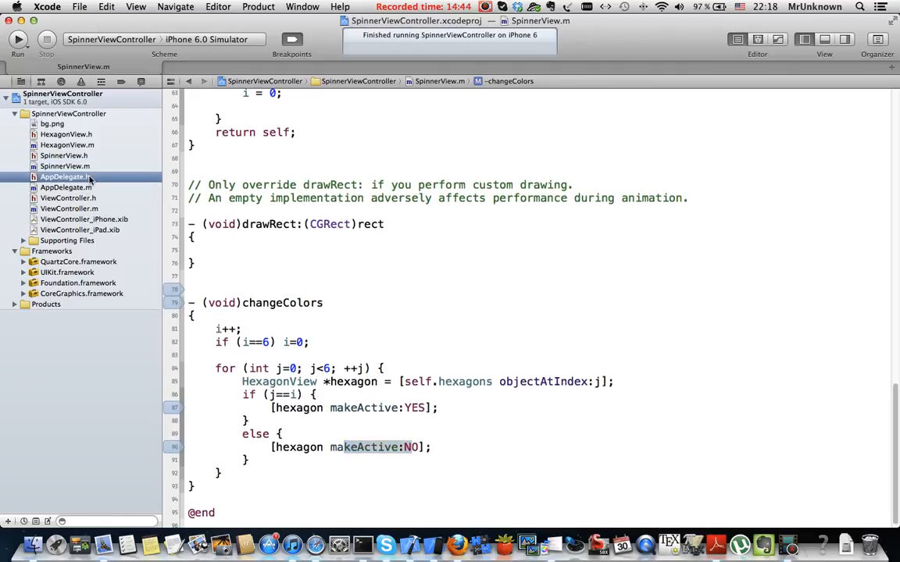
- Browse AppDelegate.h and AppDelegate.m, then open ViewController.h
click(65, 177)
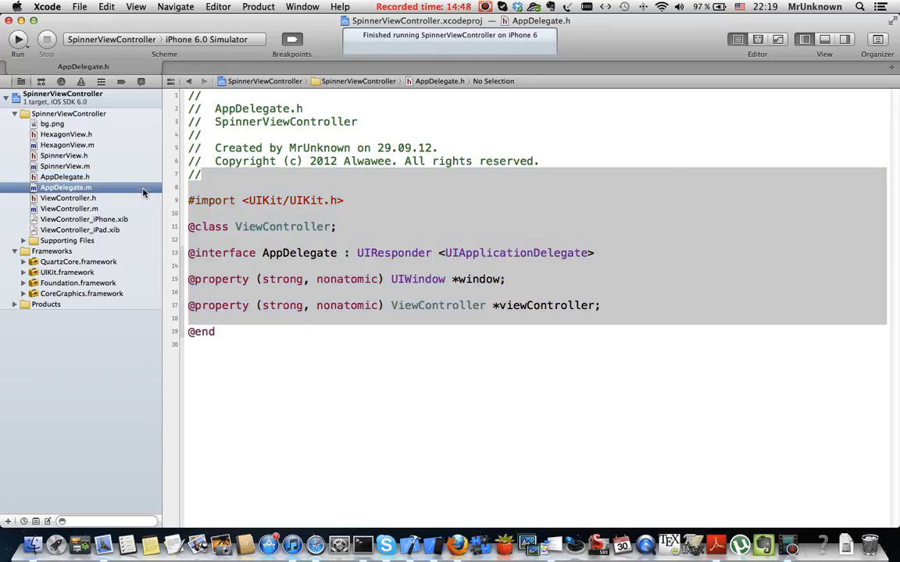
click(66, 186)
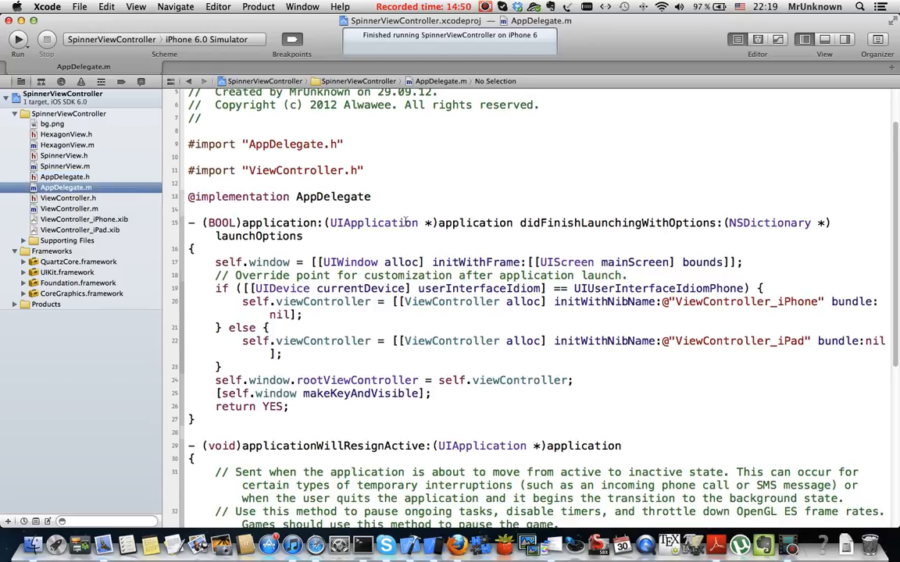
scroll(down, 3)
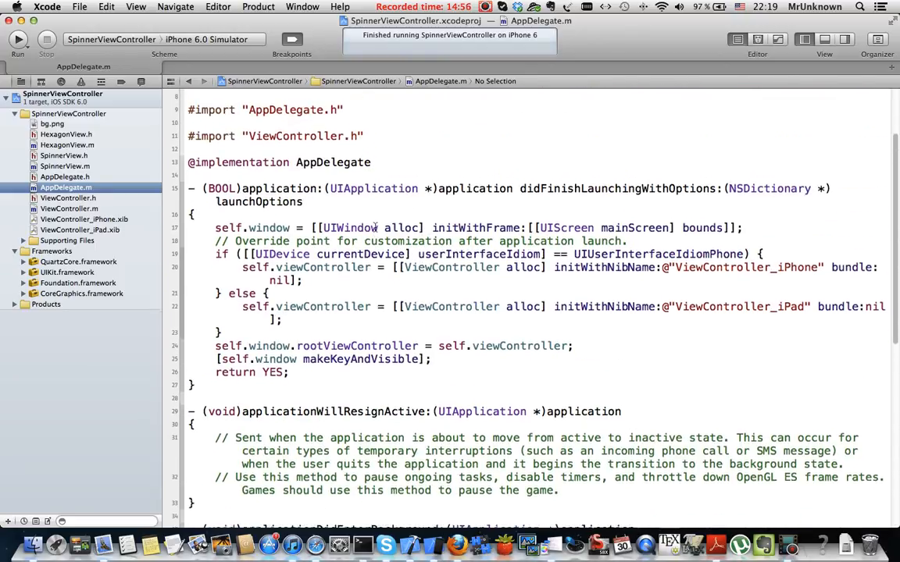
scroll(up, 3)
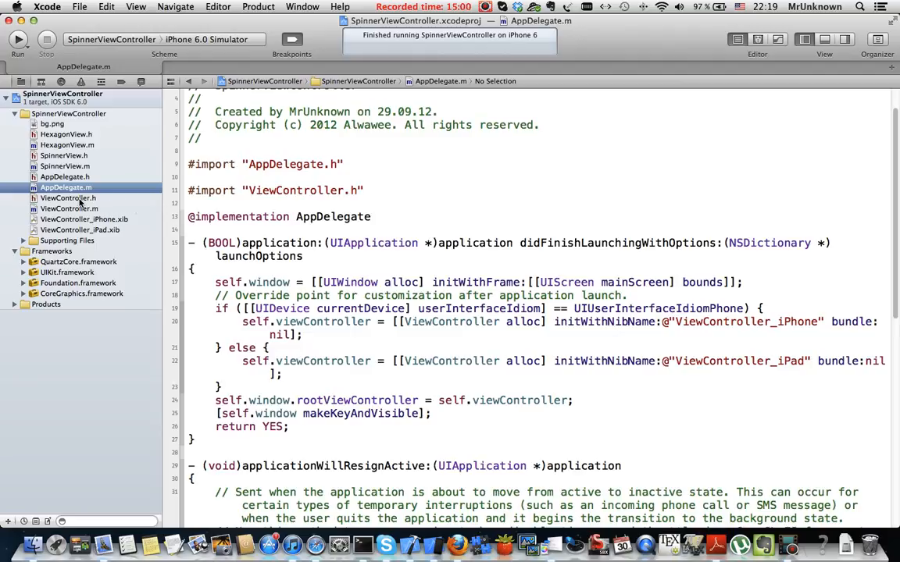
click(68, 197)
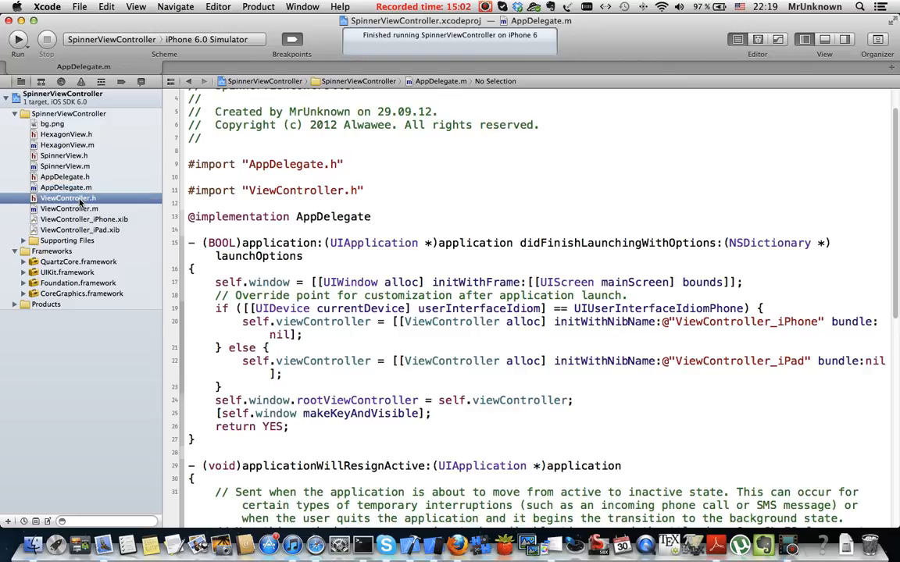
click(68, 197)
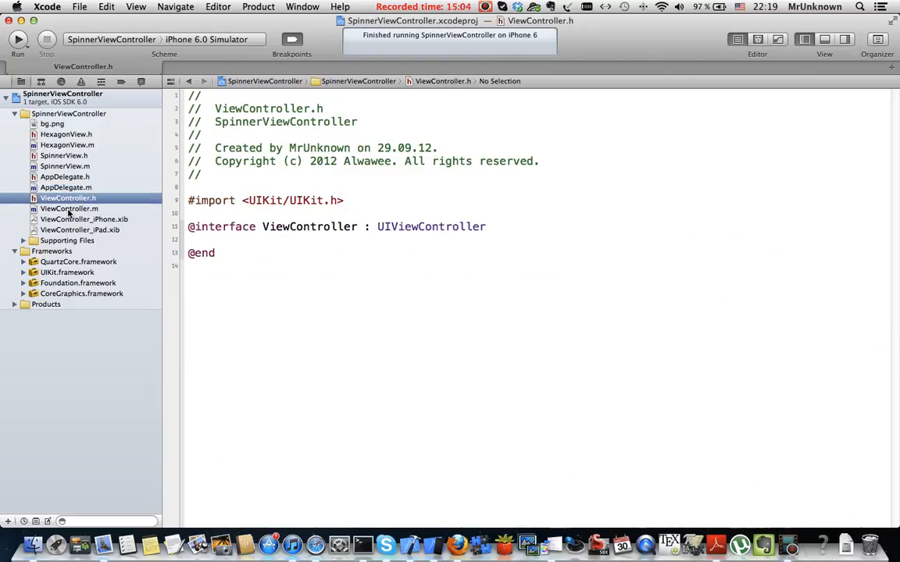
- Review viewDidLoad's background image and spinner frame (x origin 50), then build and run in the simulator
click(69, 208)
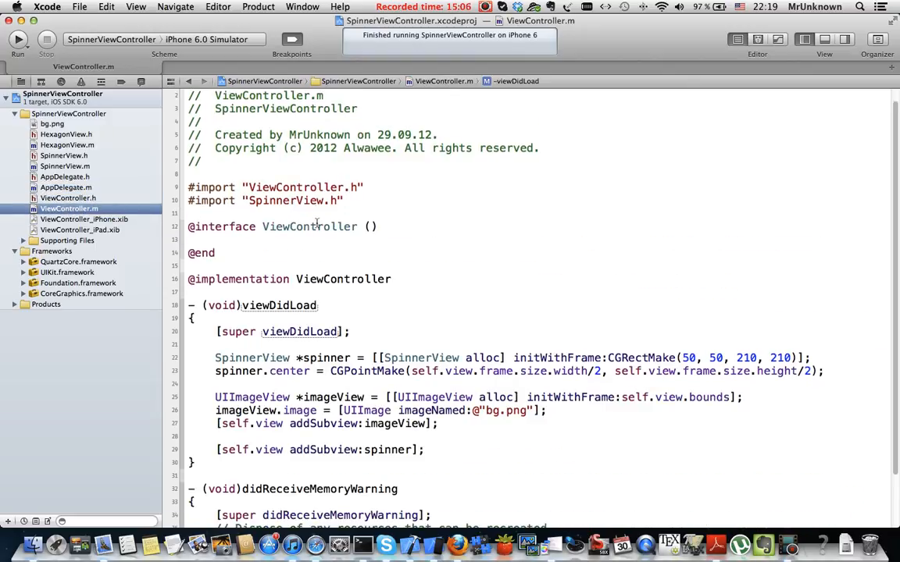
scroll(down, 3)
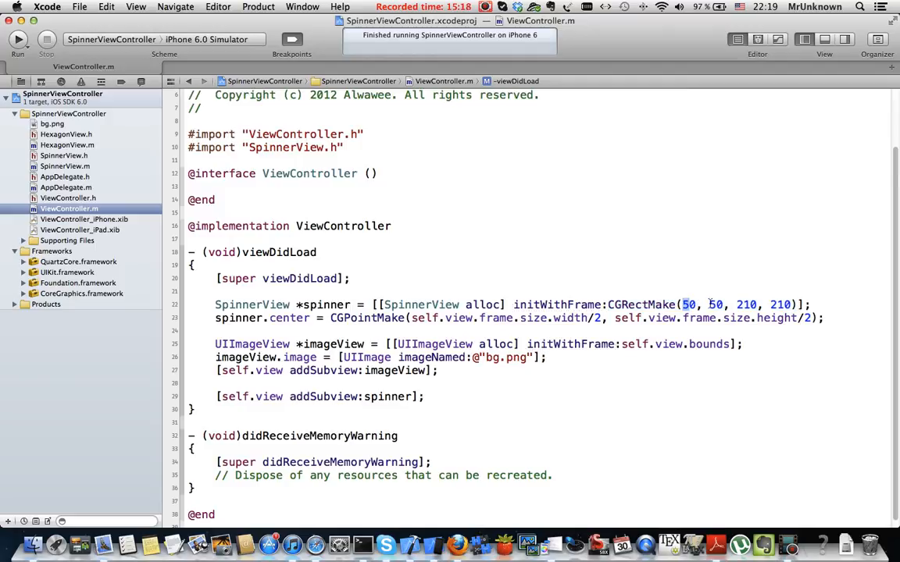
double_click(744, 304)
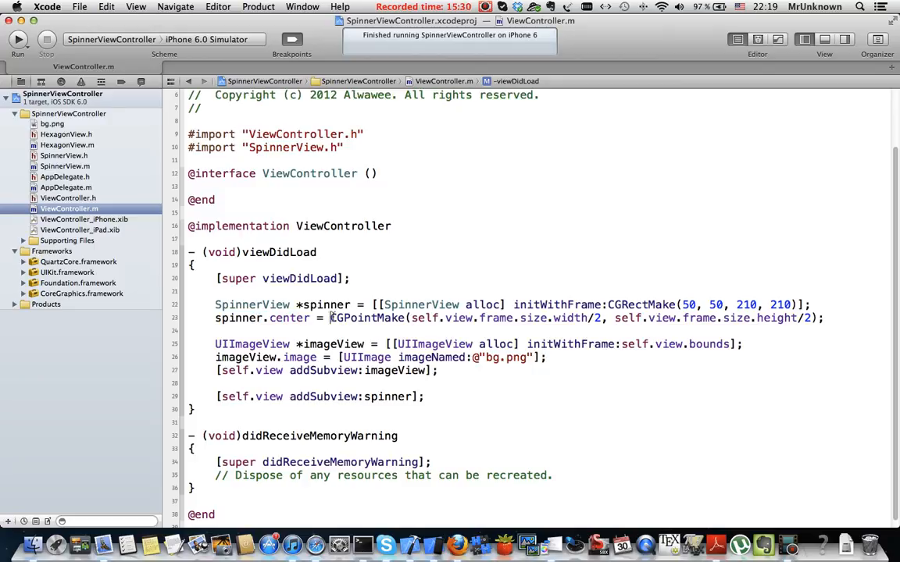
drag(330, 317, 823, 317)
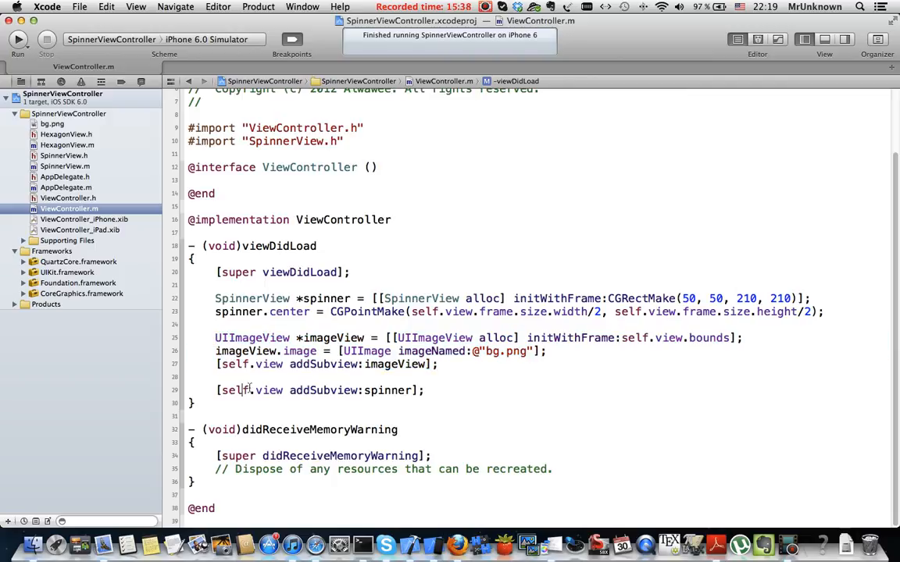
double_click(317, 390)
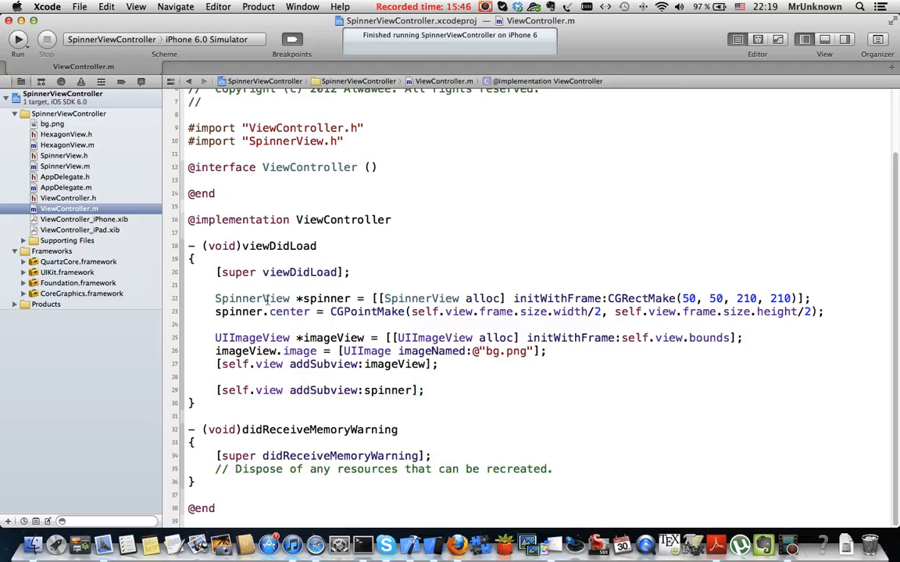
drag(269, 298, 664, 299)
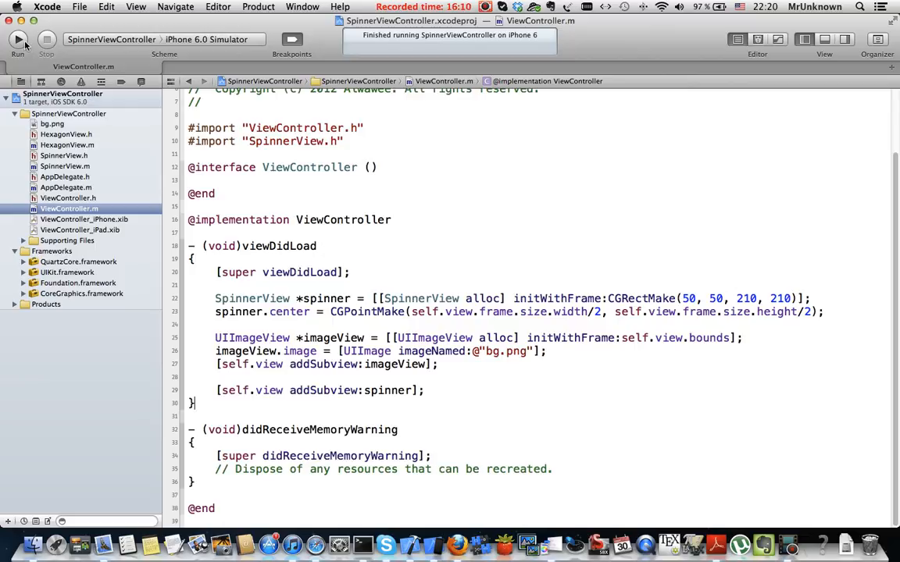
click(18, 39)
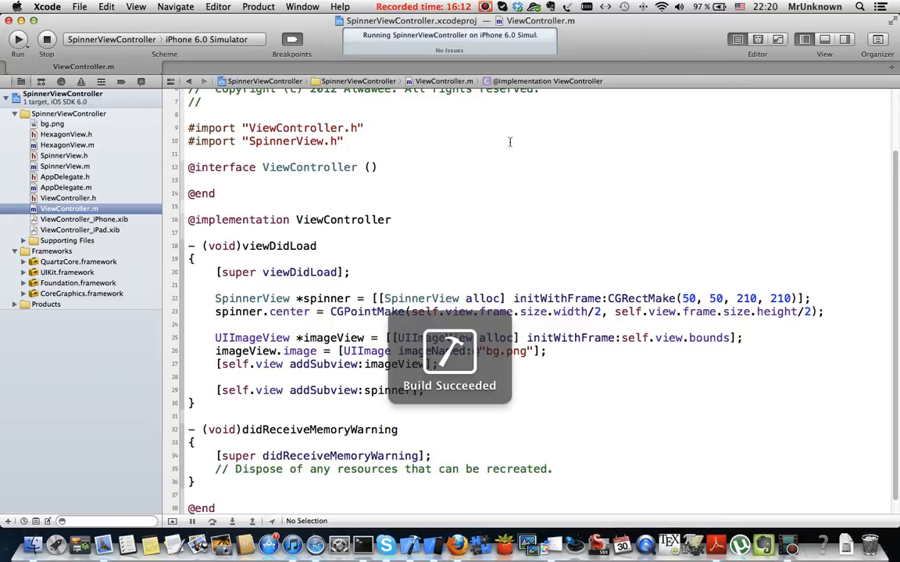